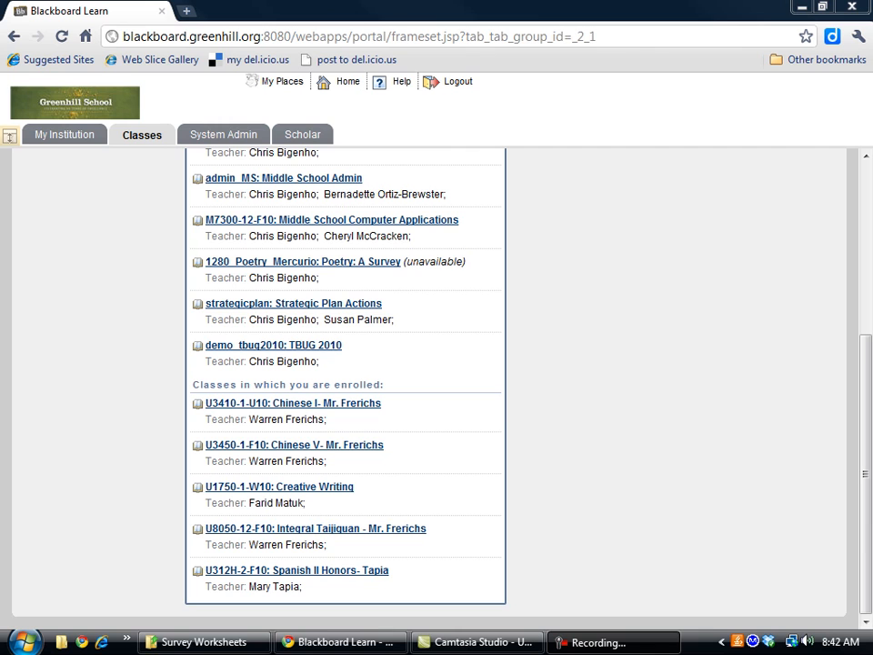
pyautogui.moveTo(369, 349)
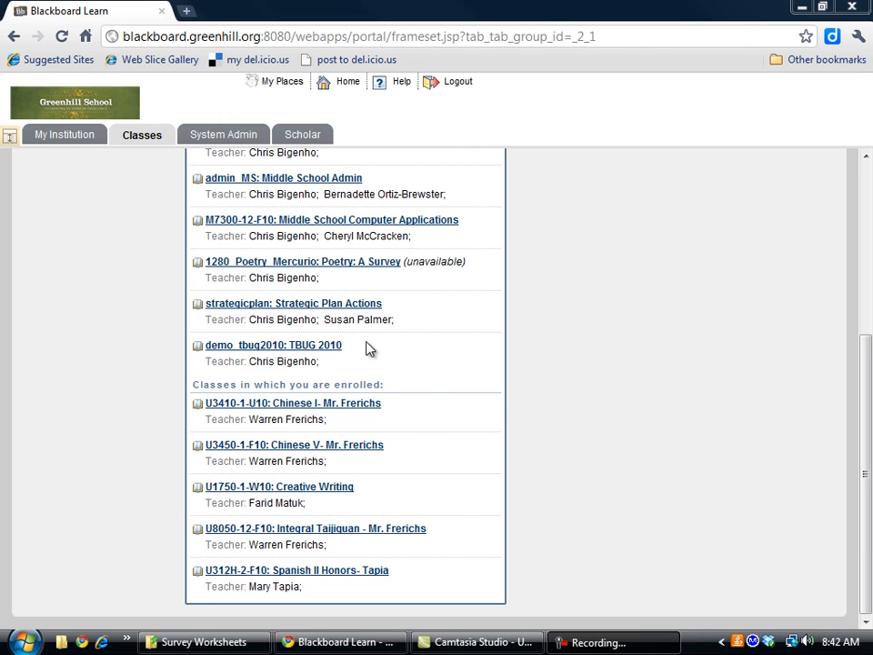
pyautogui.moveTo(286, 308)
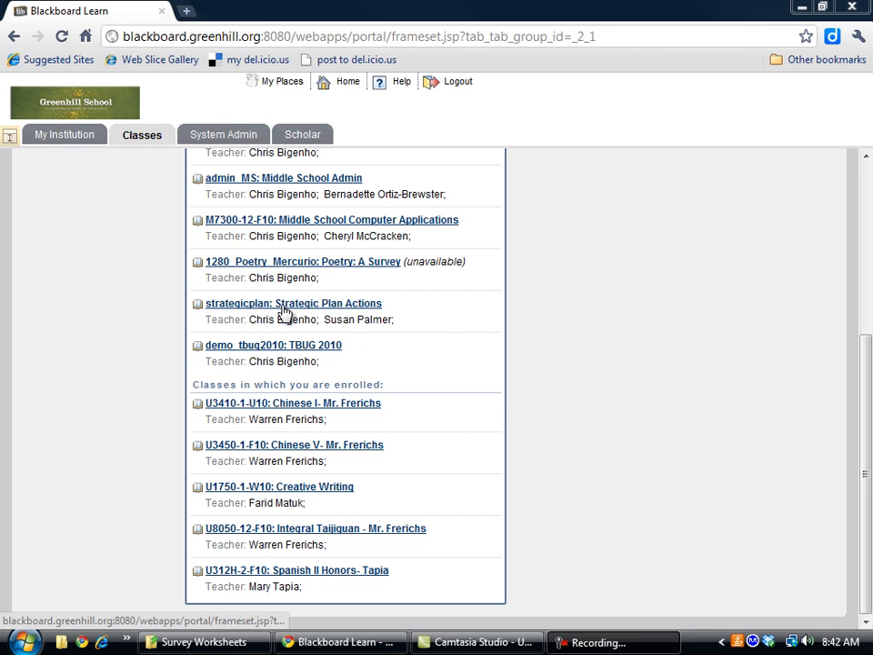
# Enter the 'strategicplan: Strategic Plan Actions' course from the Classes list
pyautogui.click(293, 302)
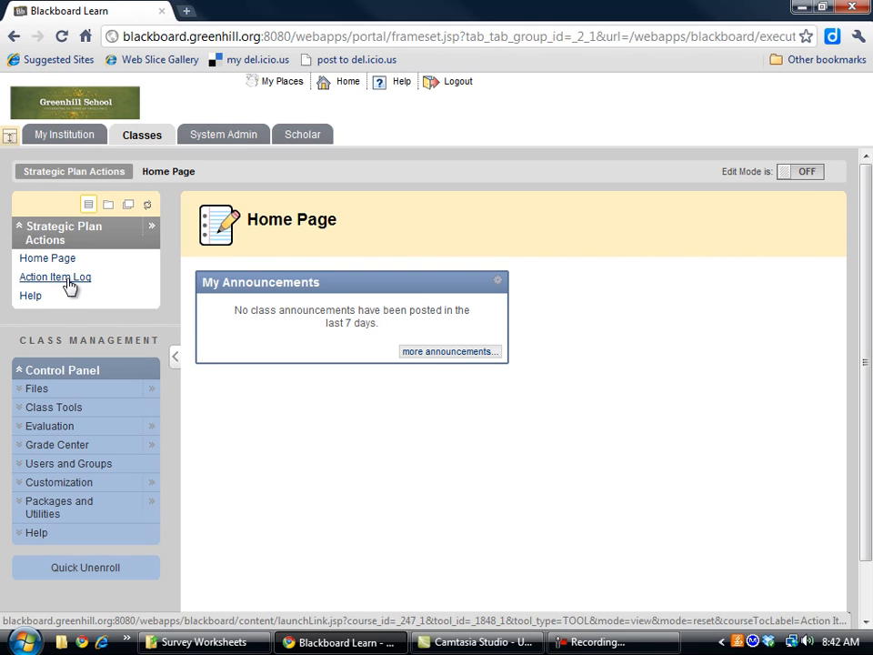
# Go to the course's Wikis page via the Action Item Log menu link
pyautogui.click(55, 276)
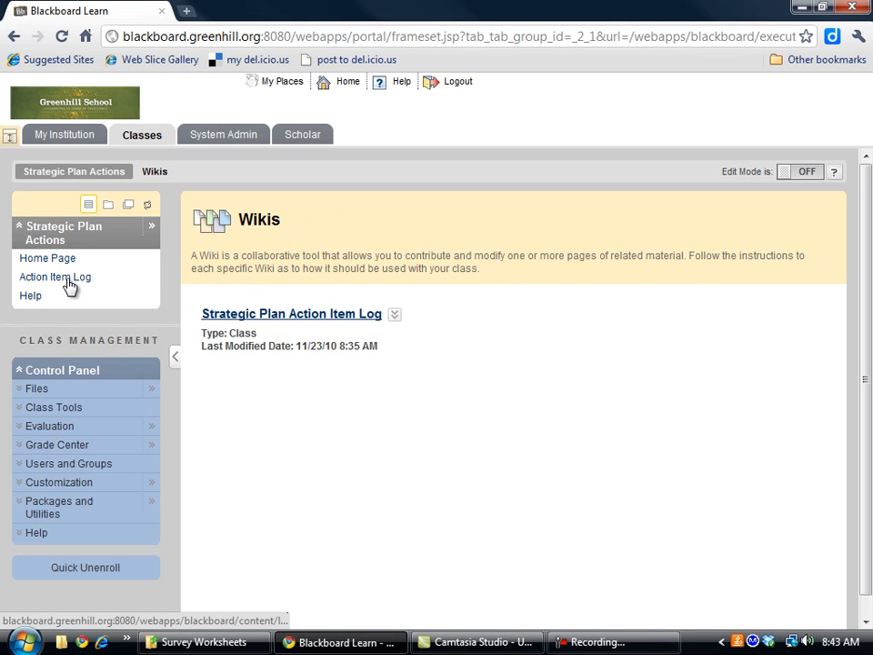
pyautogui.moveTo(255, 324)
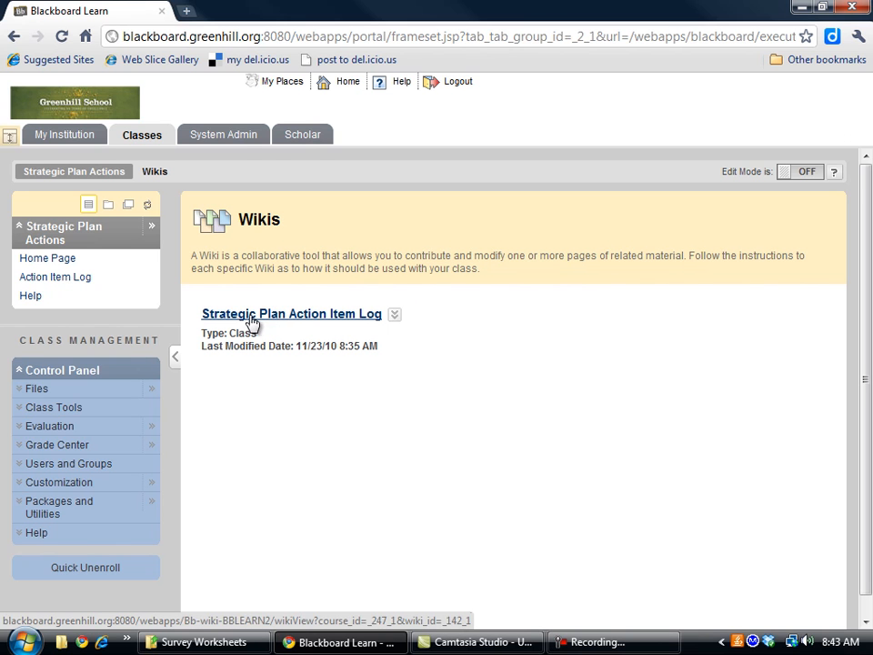
pyautogui.moveTo(300, 320)
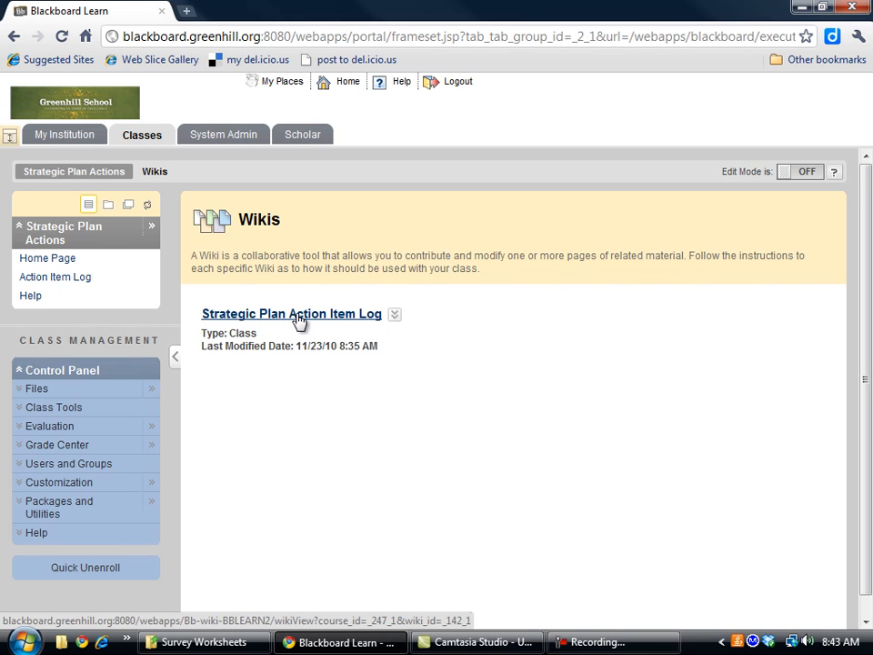
# Bring up the Strategic Plan Action Item Log wiki and review its Home Page content
pyautogui.click(291, 313)
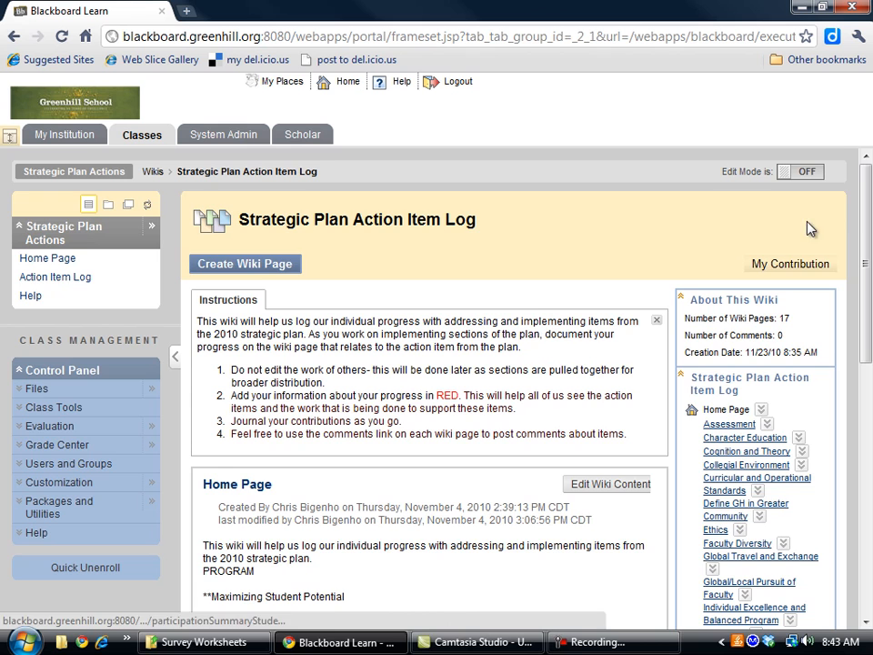
pyautogui.scroll(-3)
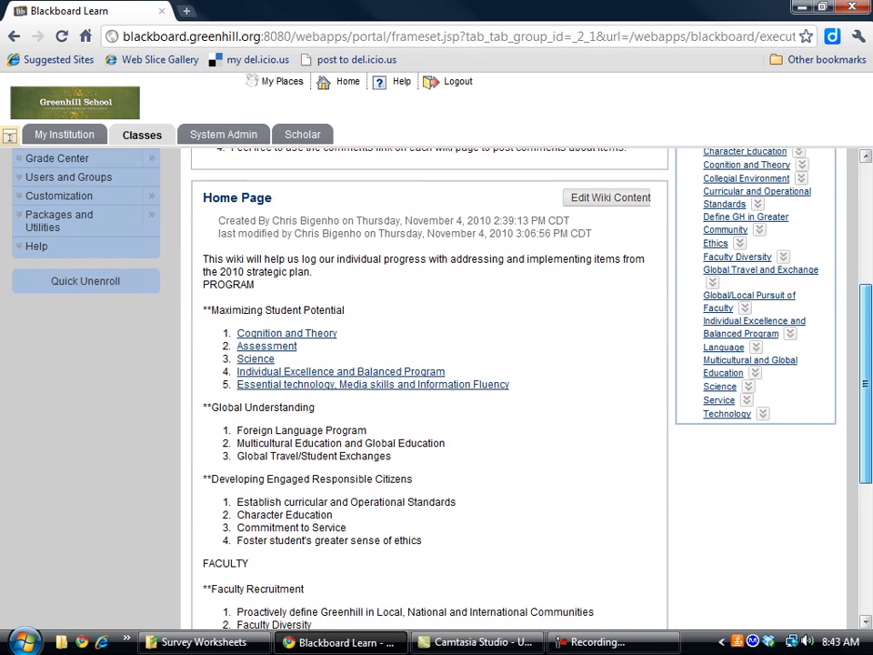
pyautogui.scroll(-3)
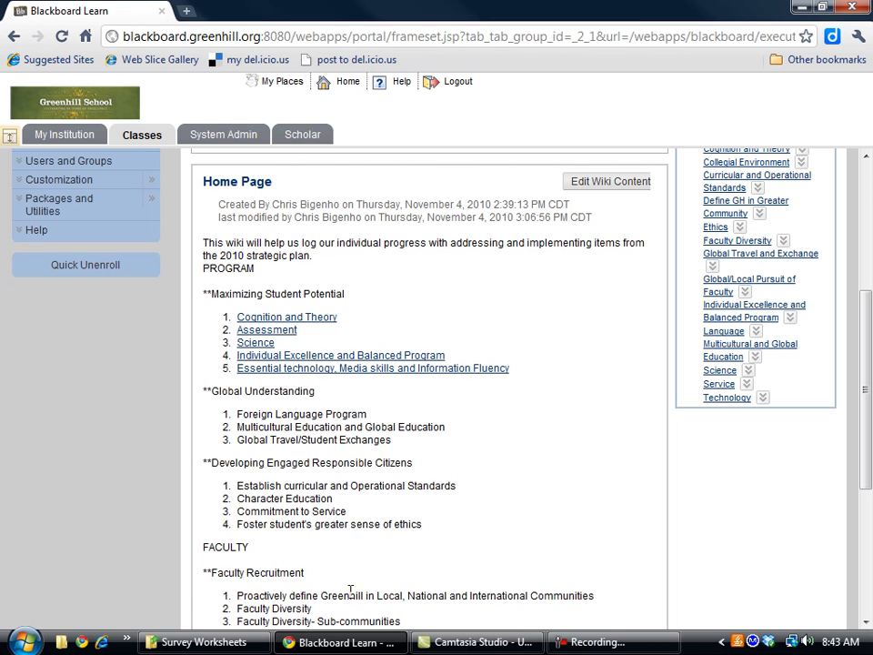
pyautogui.moveTo(367, 352)
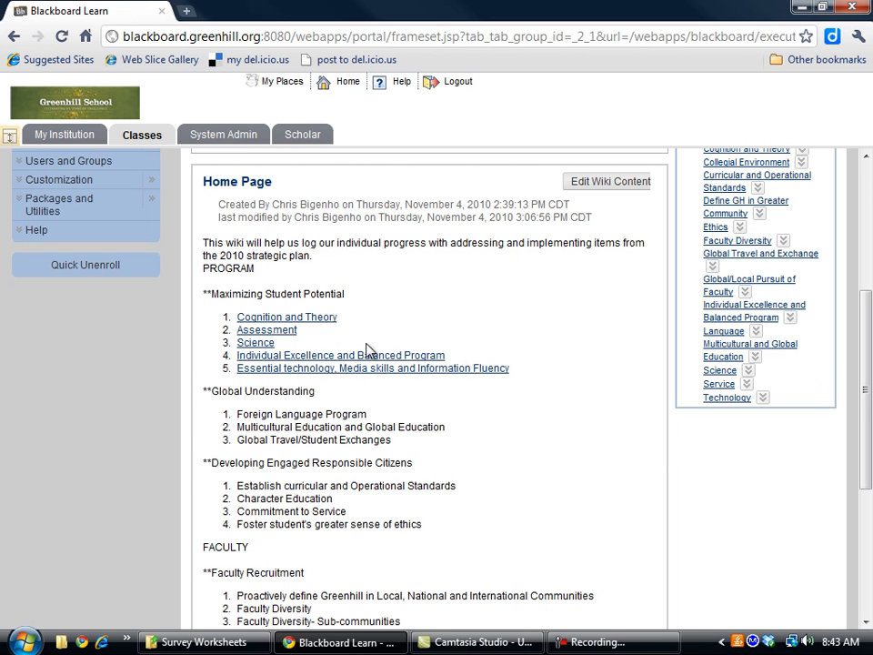
pyautogui.scroll(3)
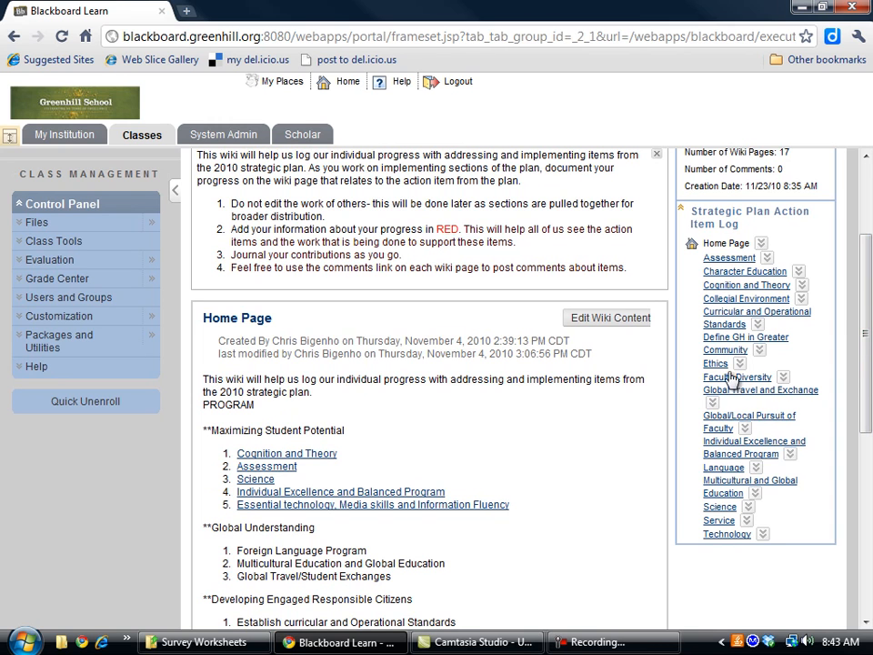
pyautogui.moveTo(724, 493)
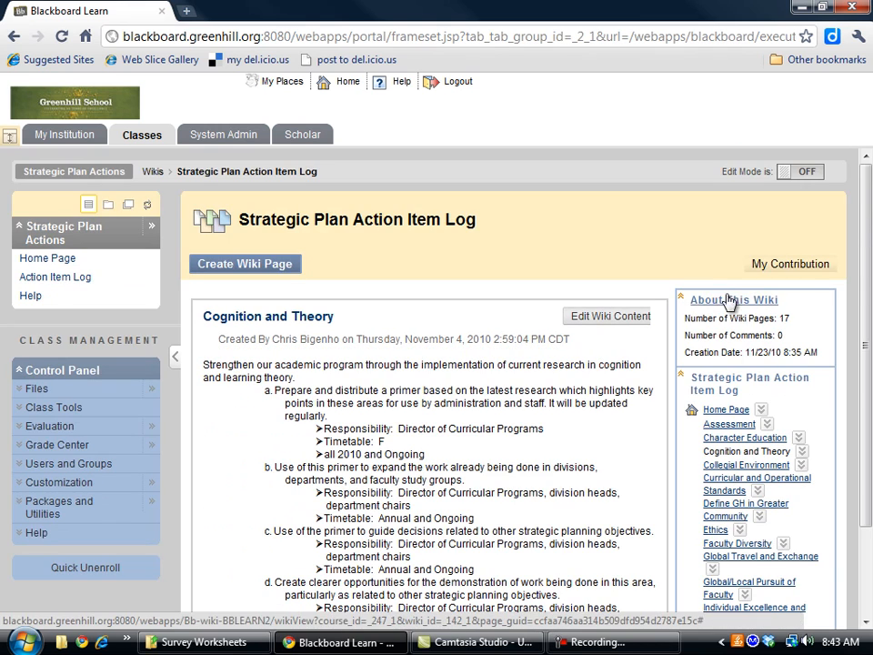
pyautogui.scroll(-3)
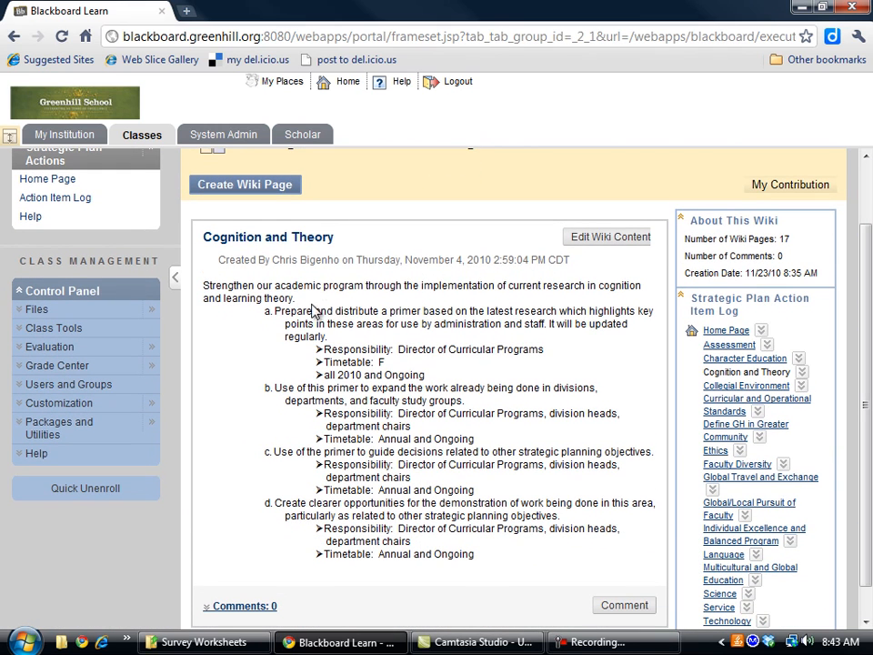
pyautogui.moveTo(409, 513)
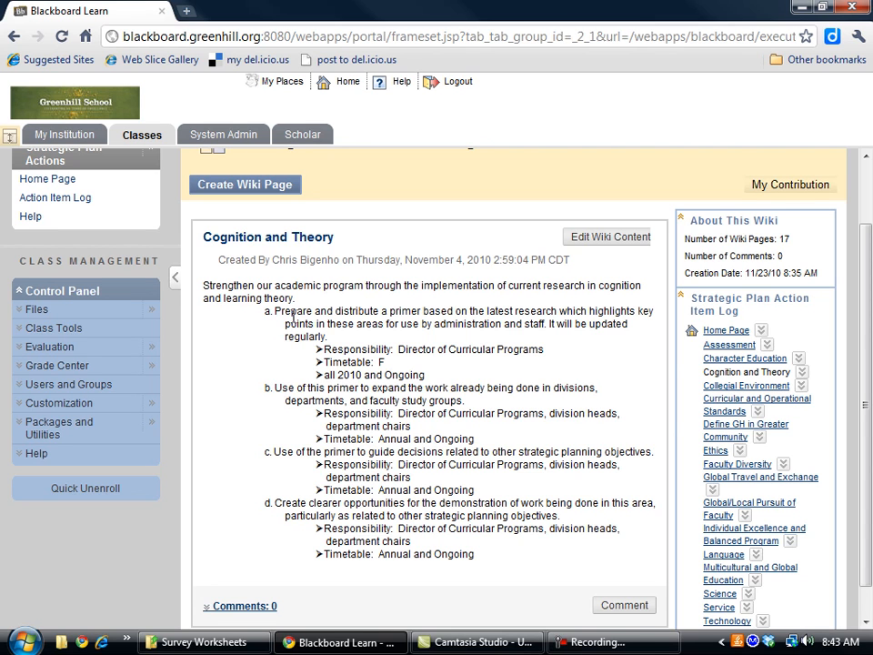
pyautogui.moveTo(517, 316)
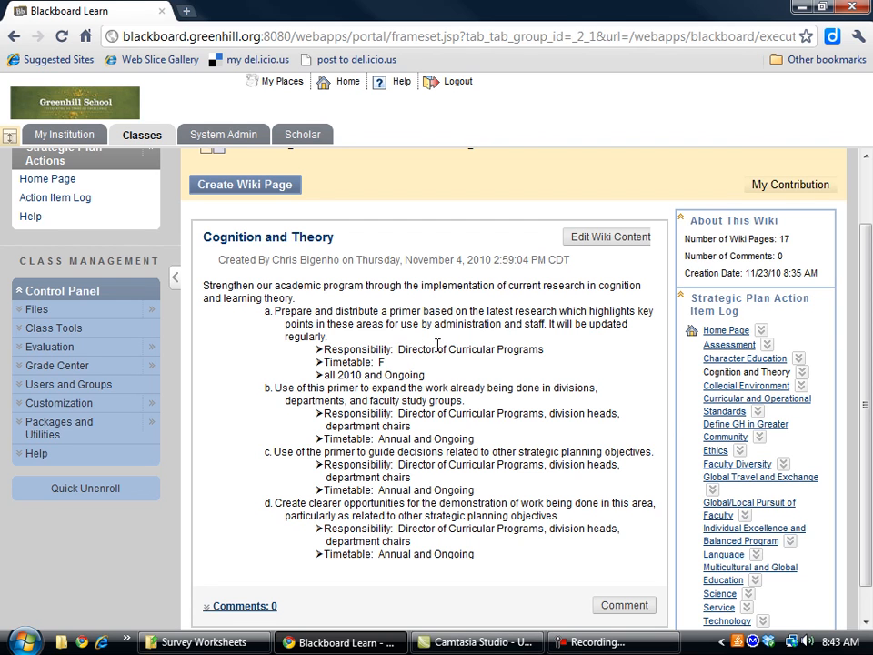
pyautogui.moveTo(368, 381)
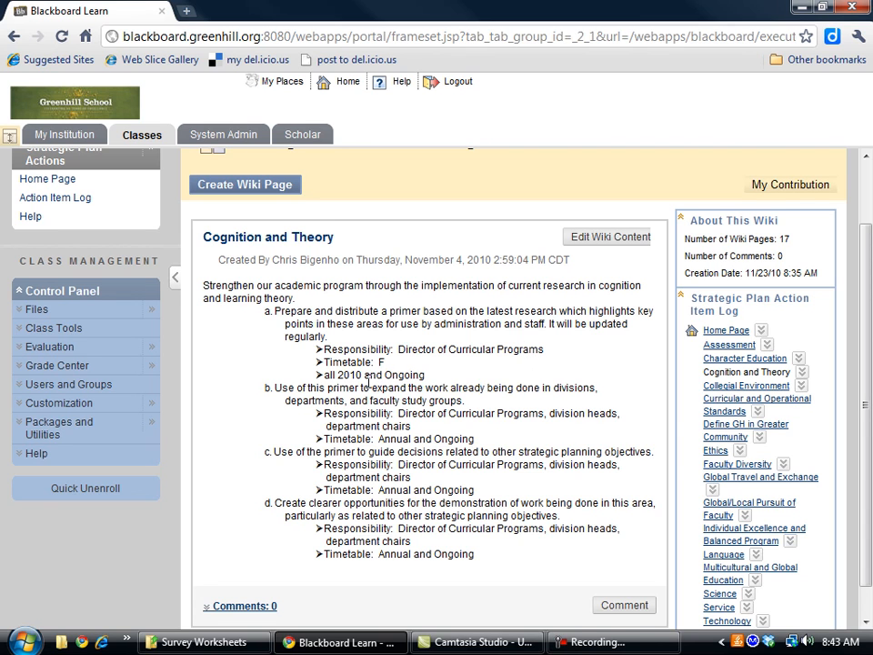
pyautogui.moveTo(464, 380)
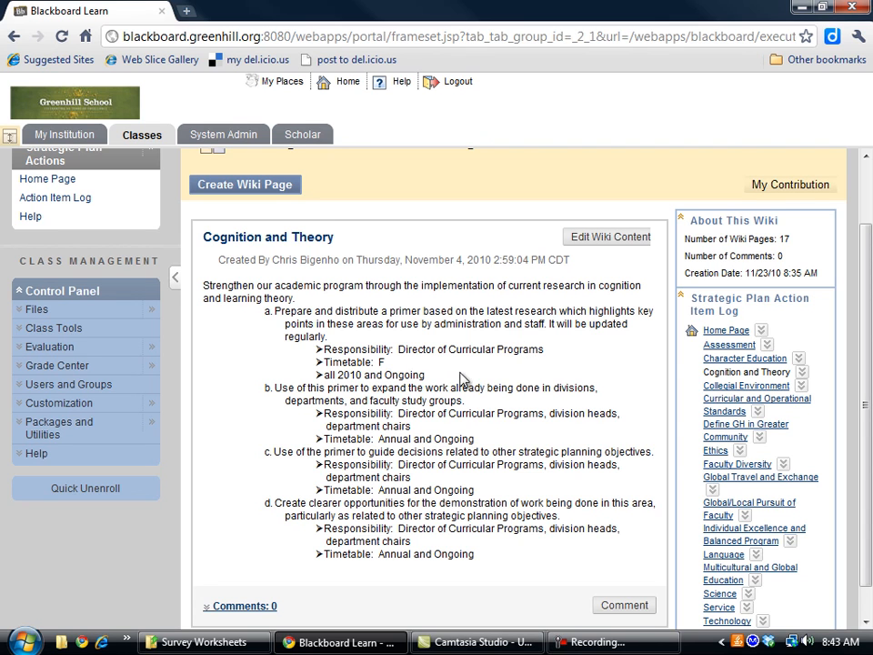
pyautogui.moveTo(498, 368)
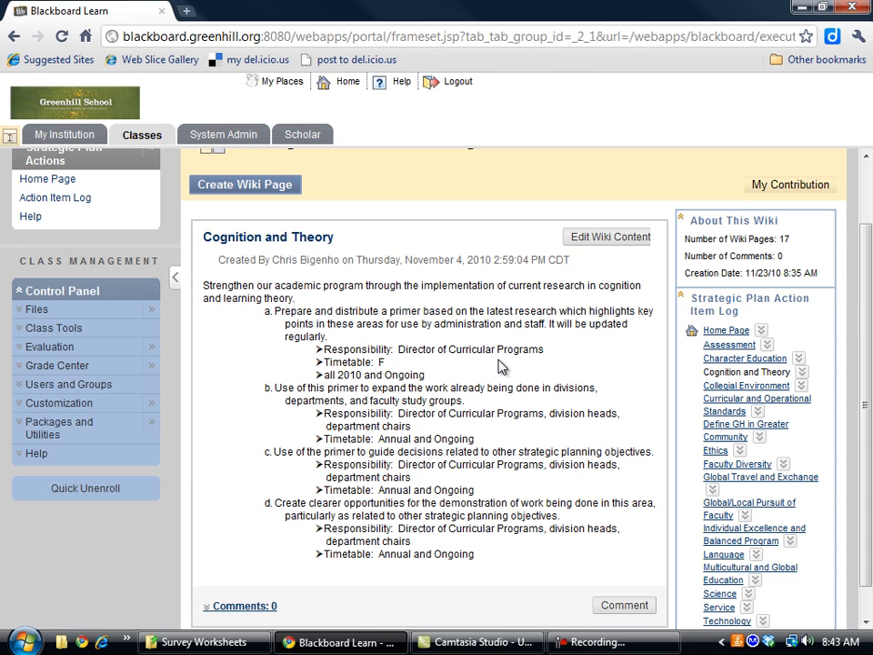
pyautogui.moveTo(611, 264)
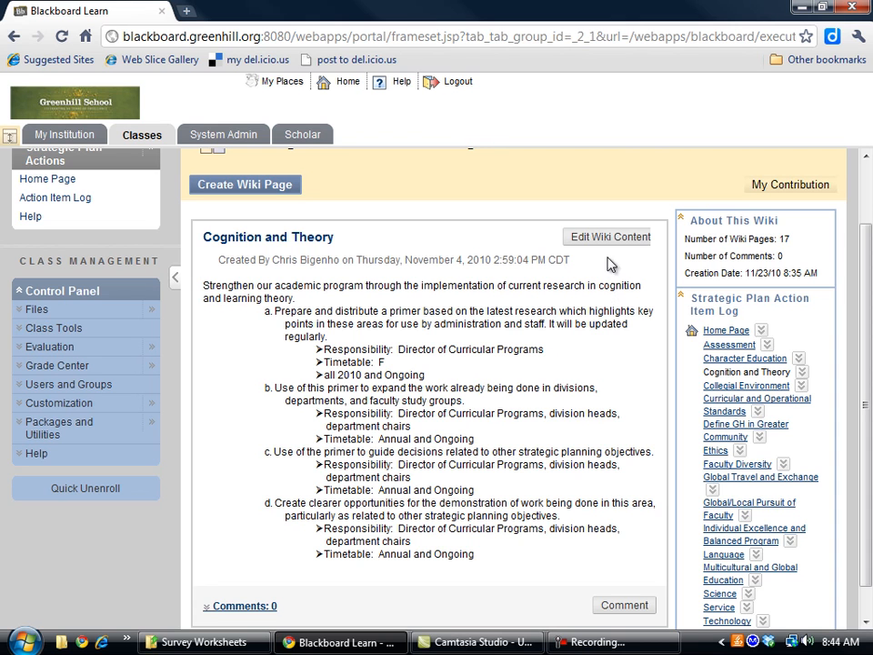
pyautogui.click(607, 236)
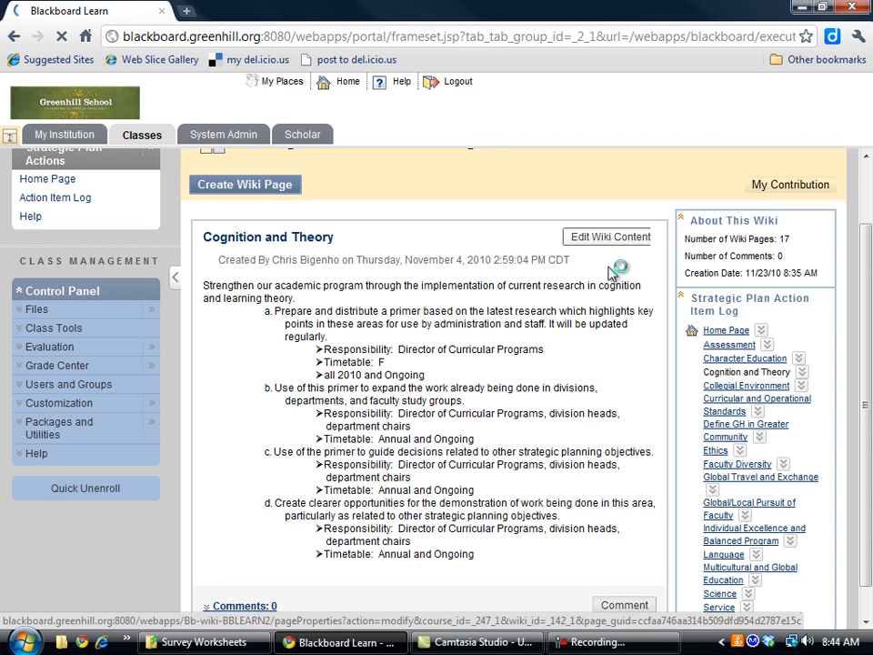
# Start editing the Cognition and Theory page, allowing the Java visual editor to run
pyautogui.click(607, 237)
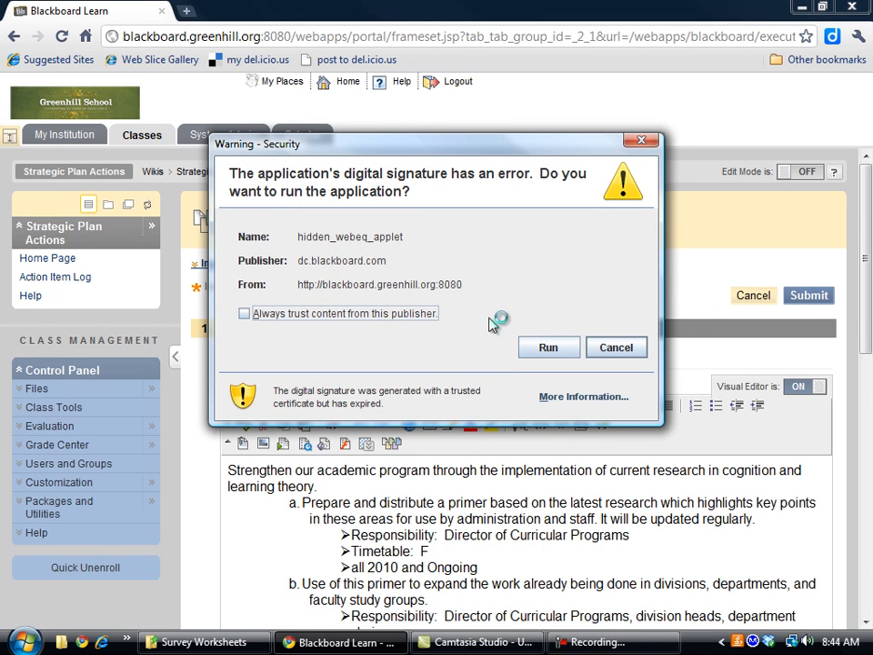
pyautogui.click(548, 345)
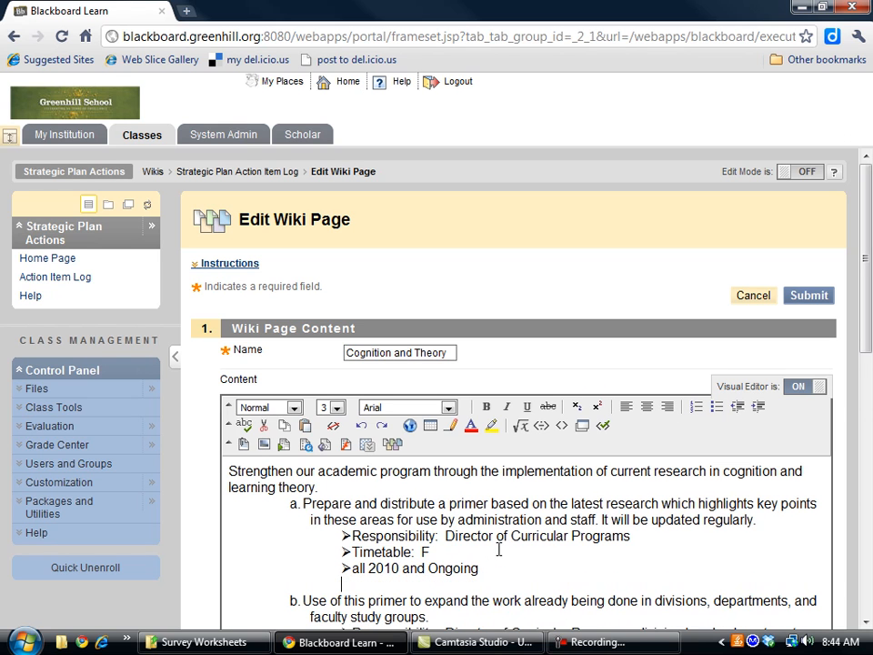
pyautogui.moveTo(473, 428)
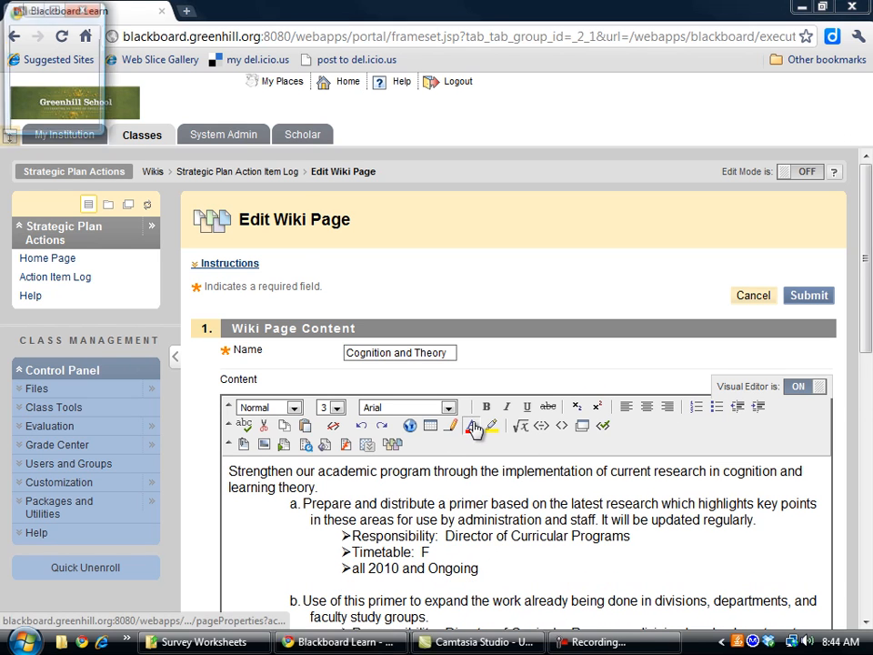
# Choose red (#FF0000) from the editor's text colour swatches for the new note
pyautogui.click(491, 426)
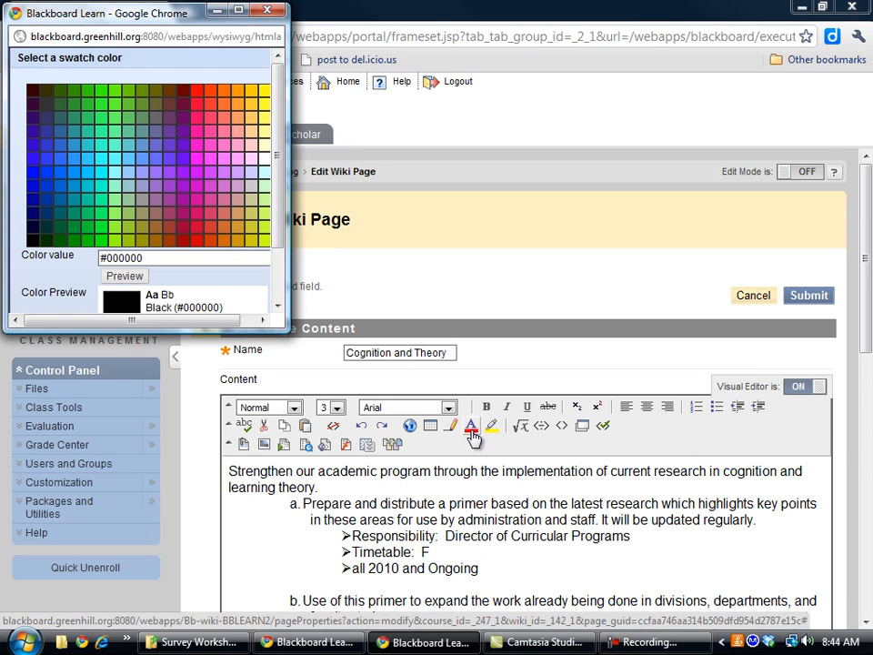
pyautogui.click(201, 99)
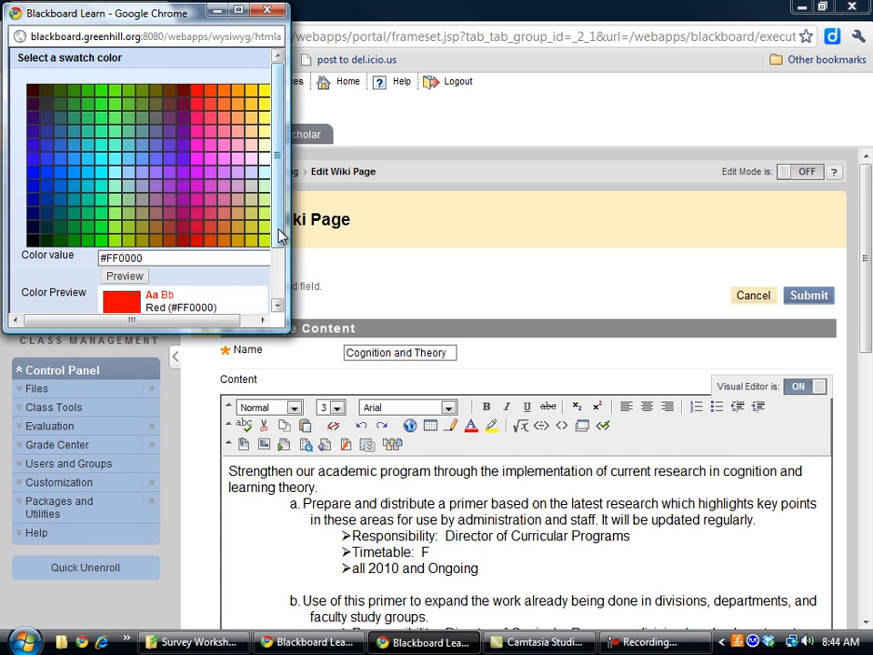
pyautogui.click(267, 11)
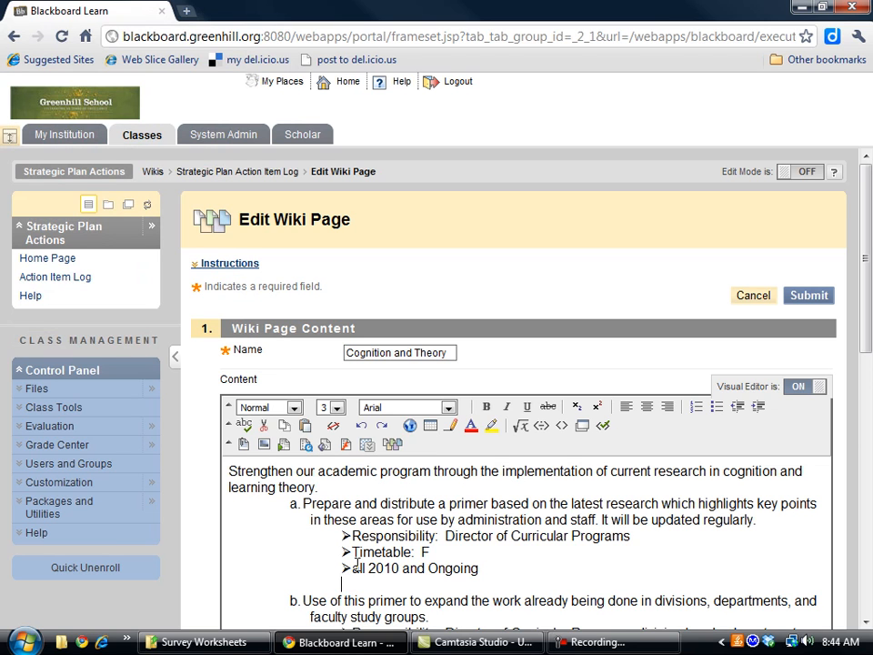
# Add the red note 'This is something that I am currently doing...' and submit the page
pyautogui.write('This is so')
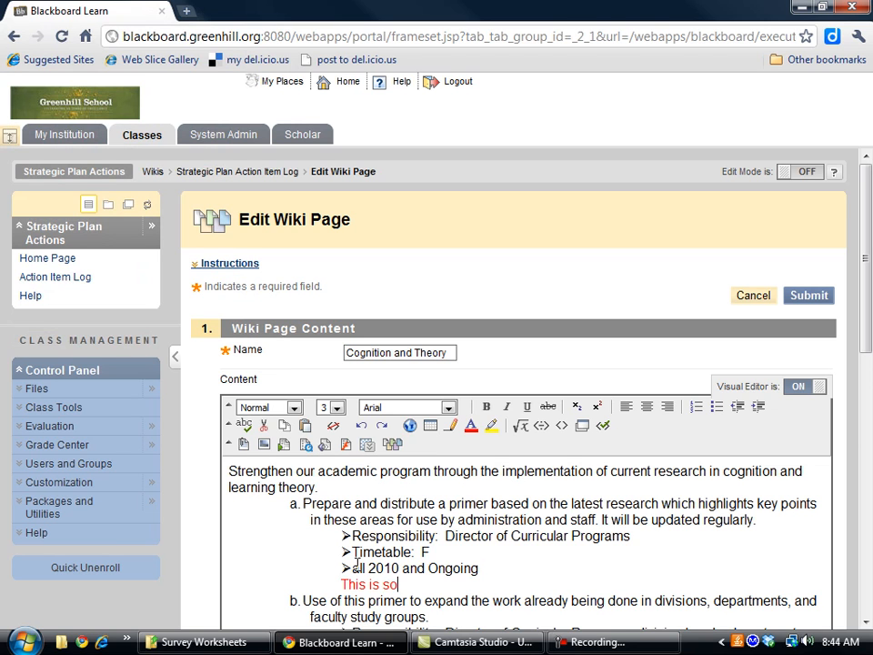
pyautogui.write('met')
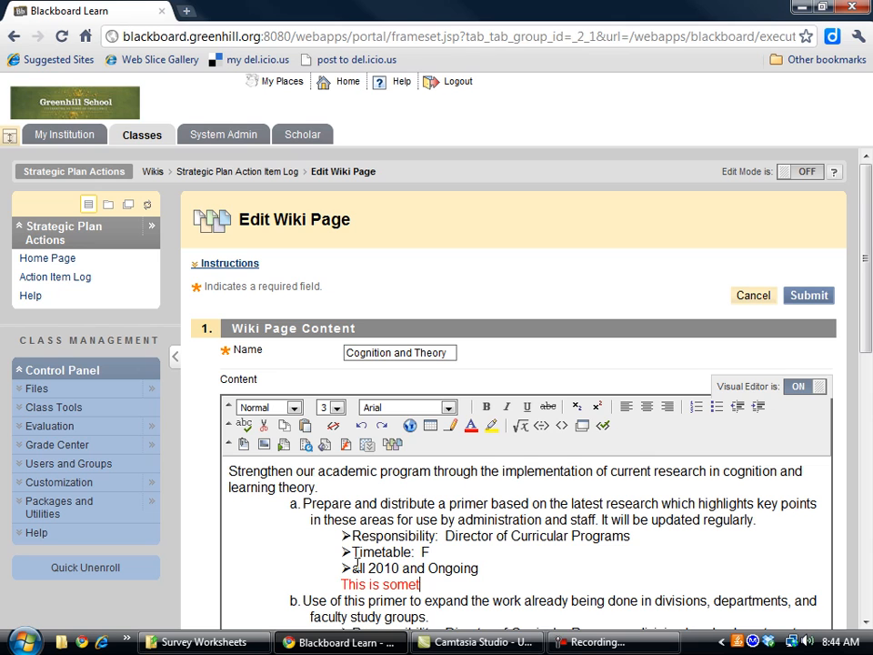
pyautogui.write('hing that I')
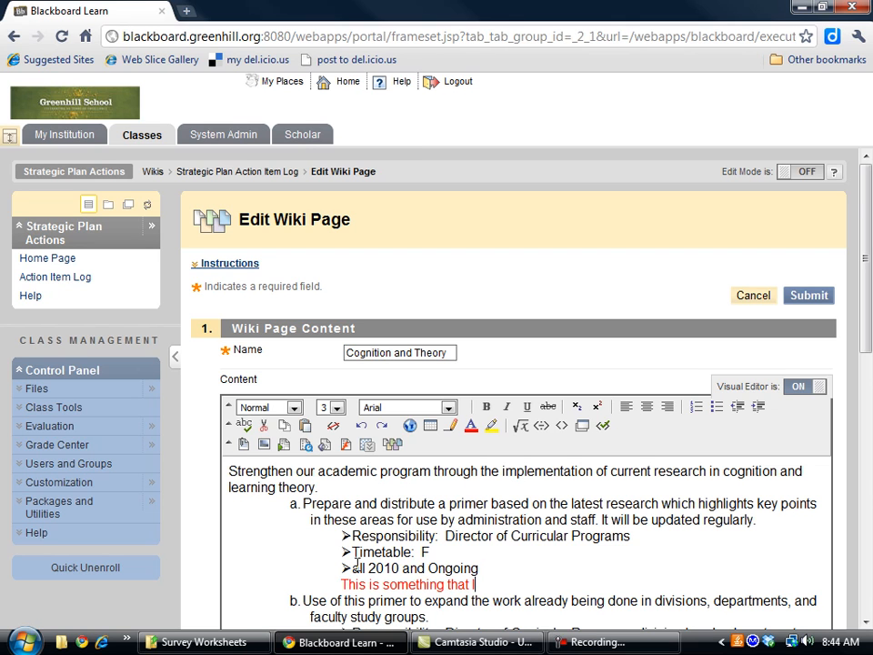
pyautogui.write('currently doing')
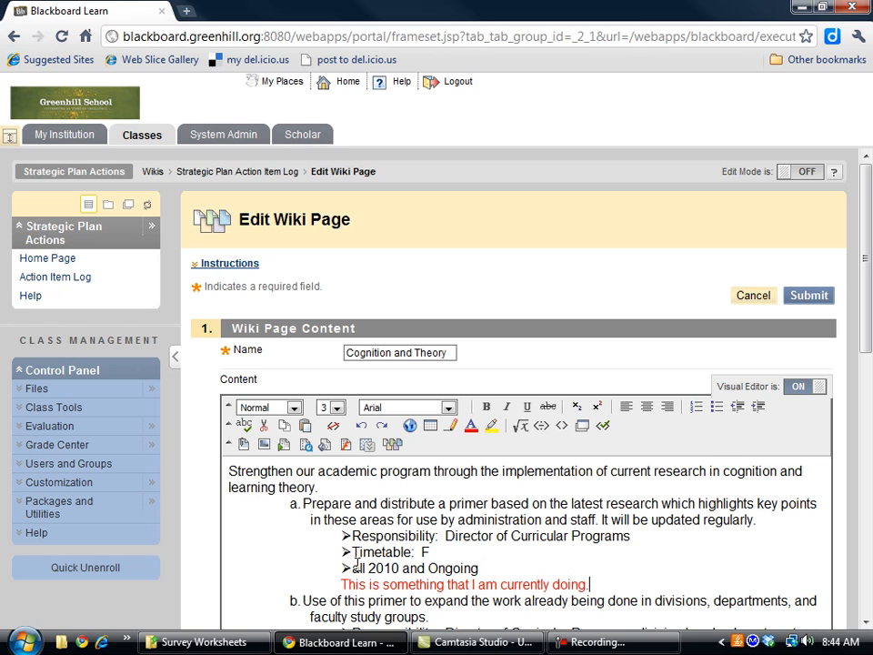
pyautogui.write('...')
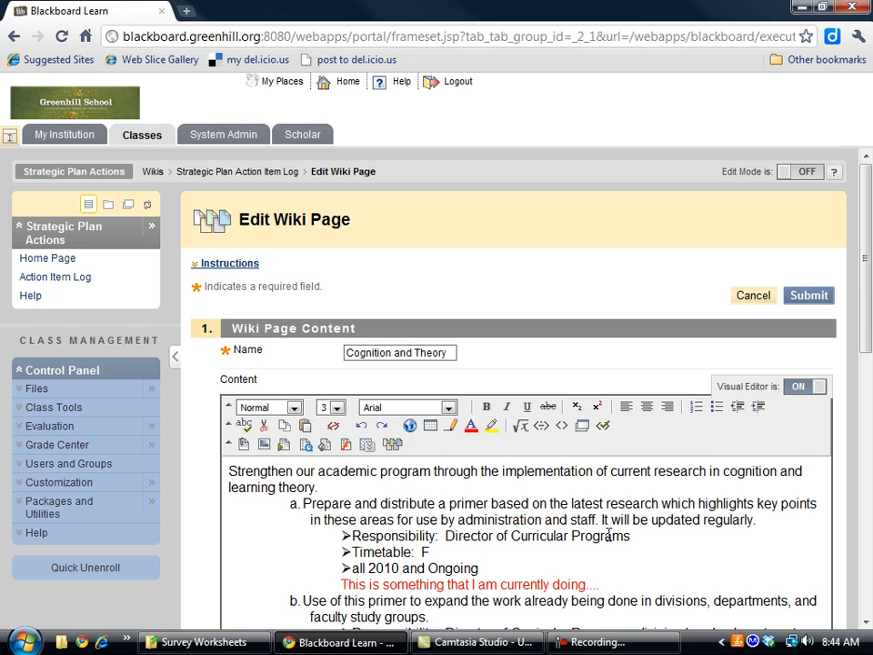
pyautogui.moveTo(784, 417)
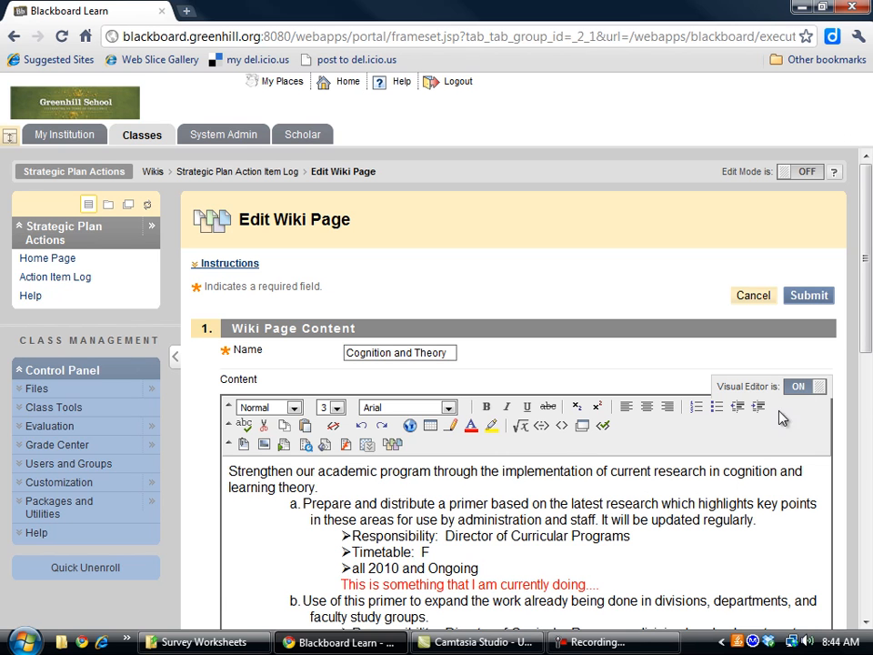
pyautogui.moveTo(808, 295)
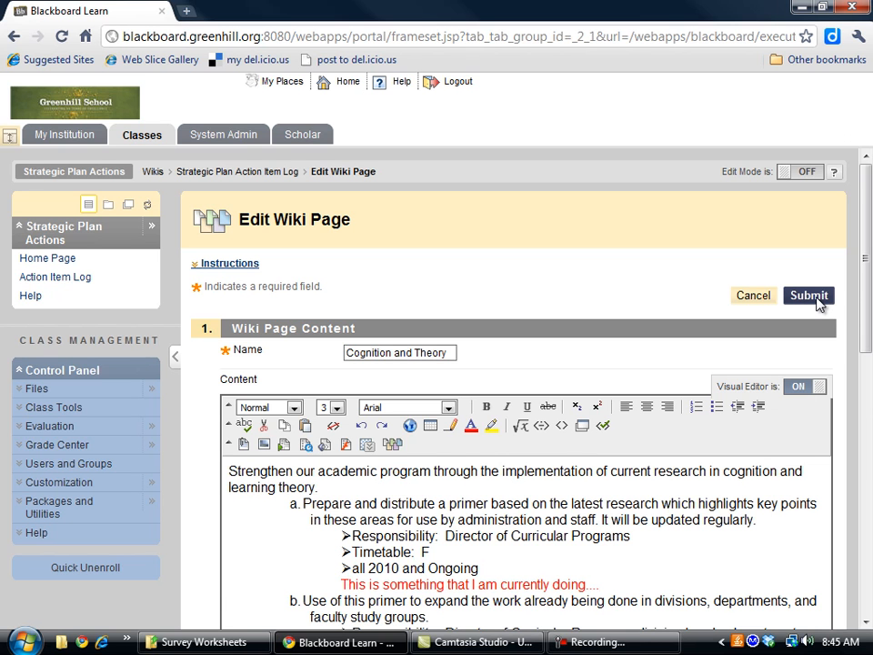
pyautogui.click(808, 294)
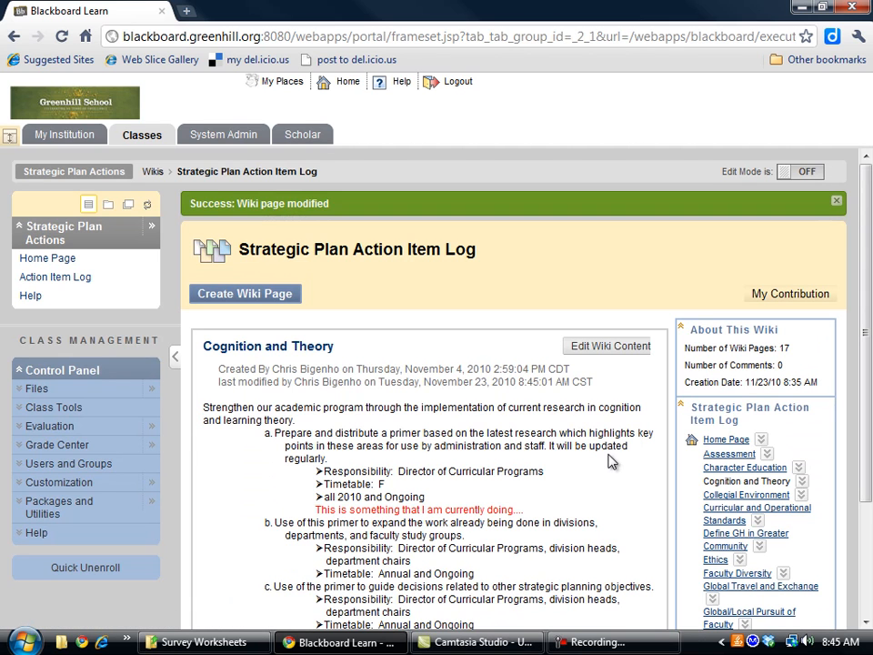
pyautogui.moveTo(600, 462)
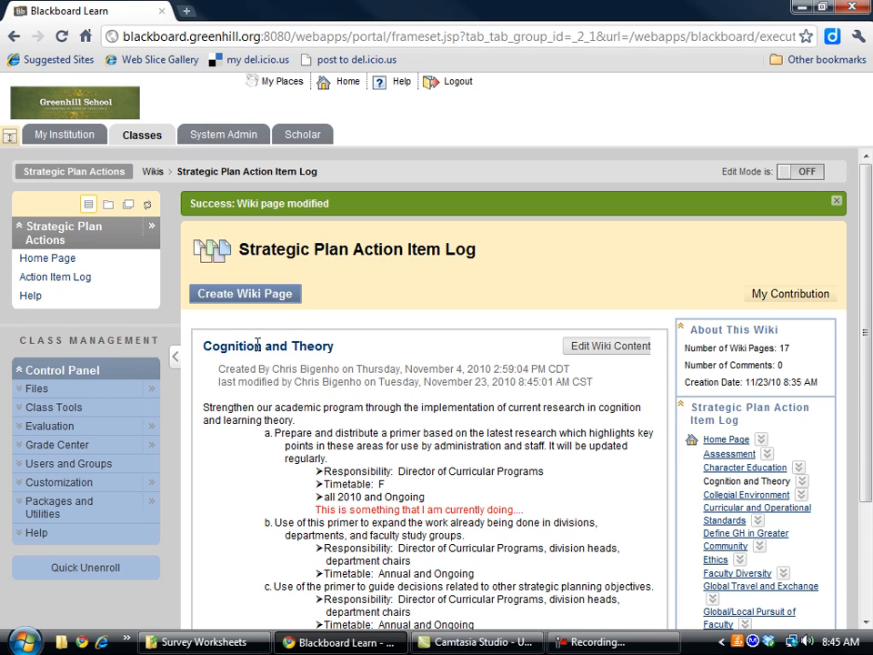
pyautogui.moveTo(340, 351)
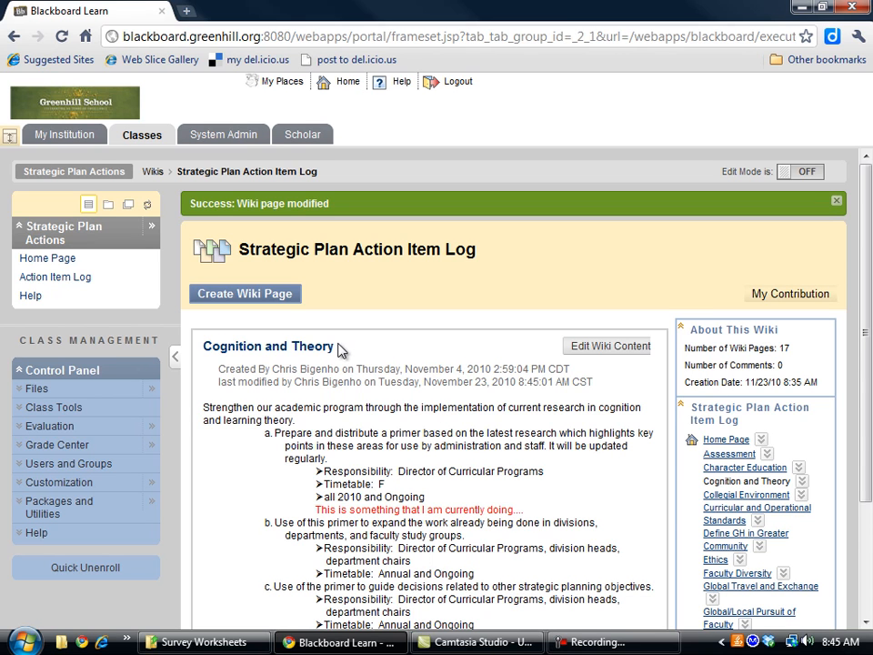
pyautogui.moveTo(473, 426)
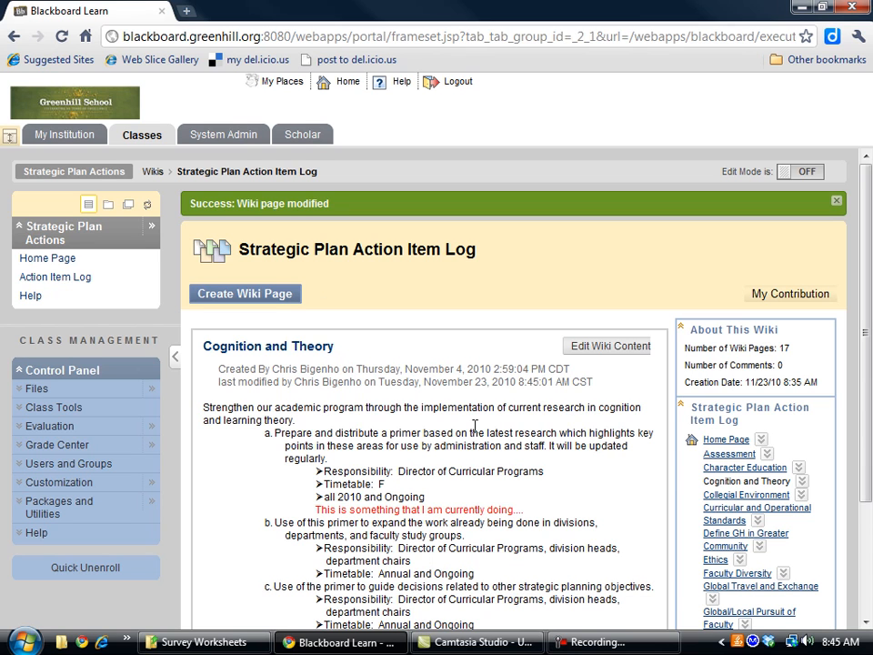
pyautogui.moveTo(490, 459)
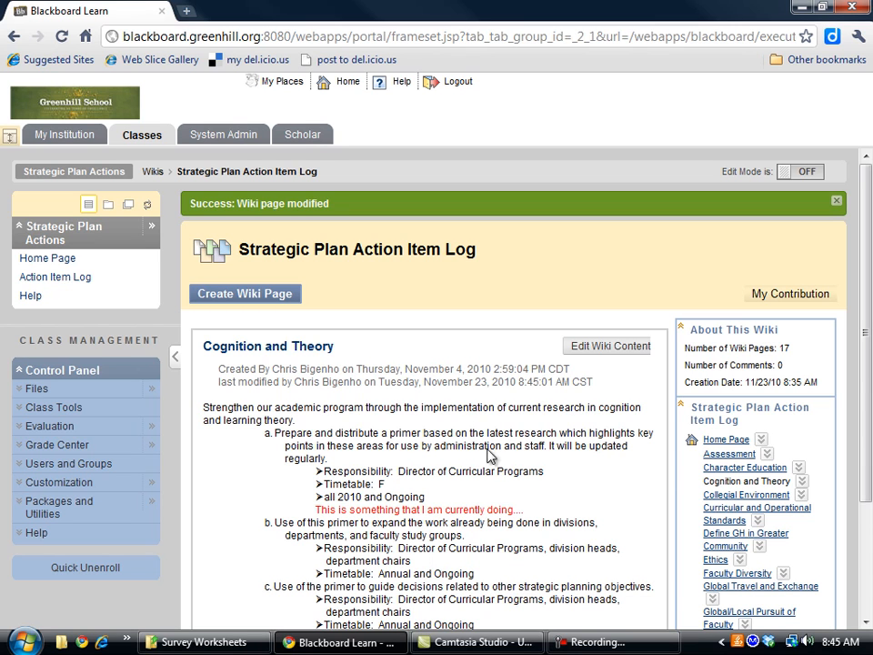
pyautogui.moveTo(664, 462)
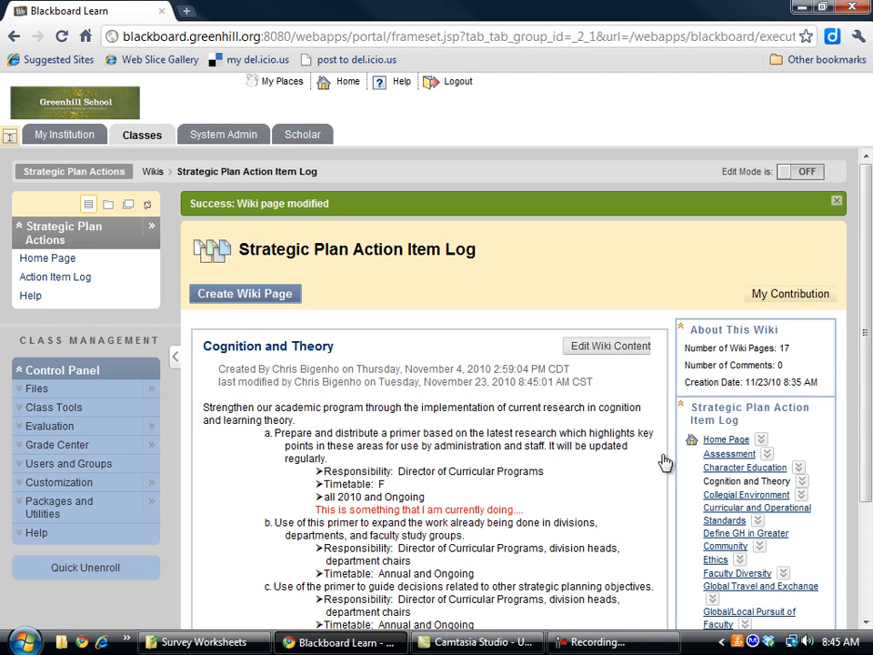
# Review the saved red note, then switch to the Assessment wiki page
pyautogui.scroll(-3)
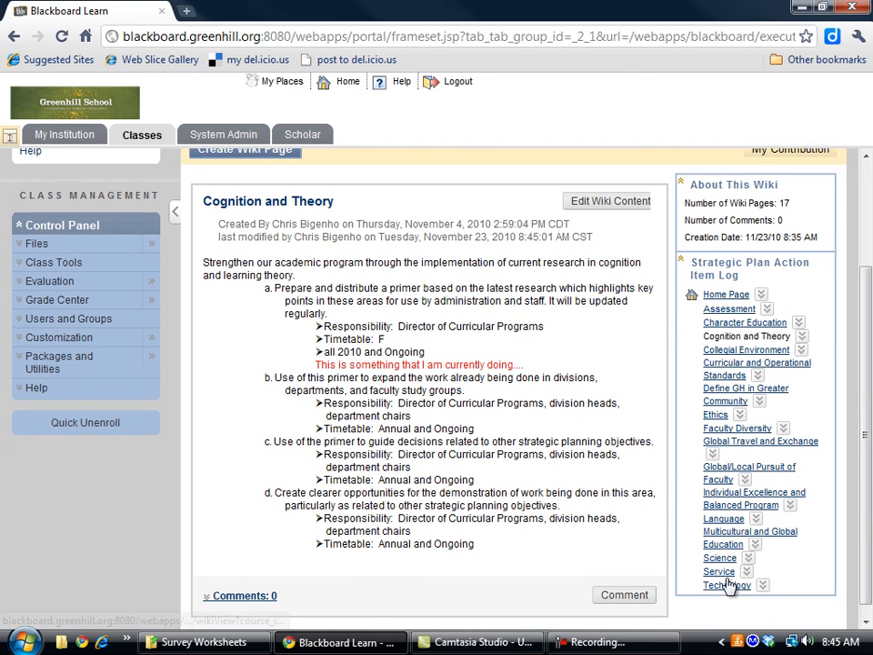
pyautogui.moveTo(604, 380)
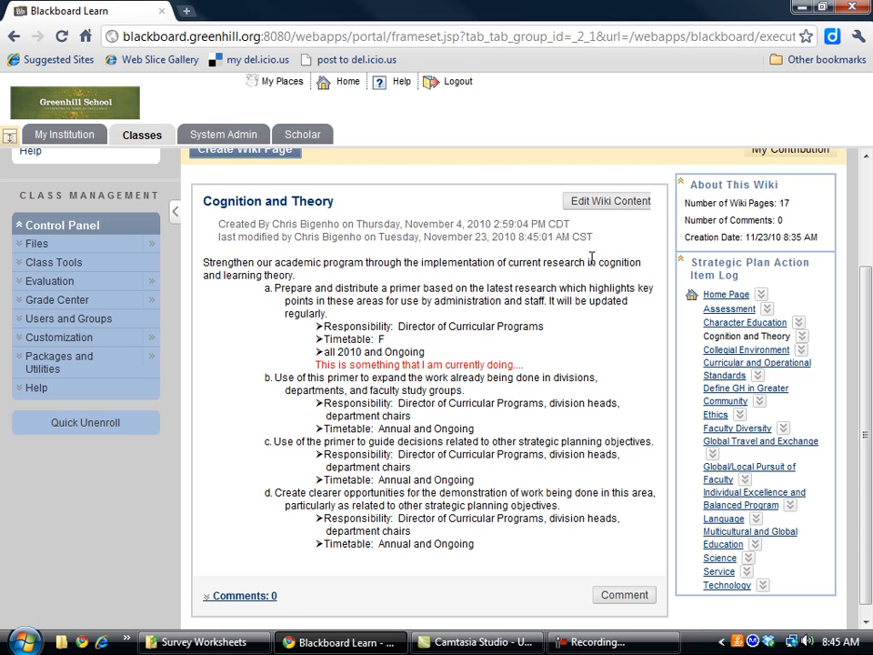
pyautogui.moveTo(559, 287)
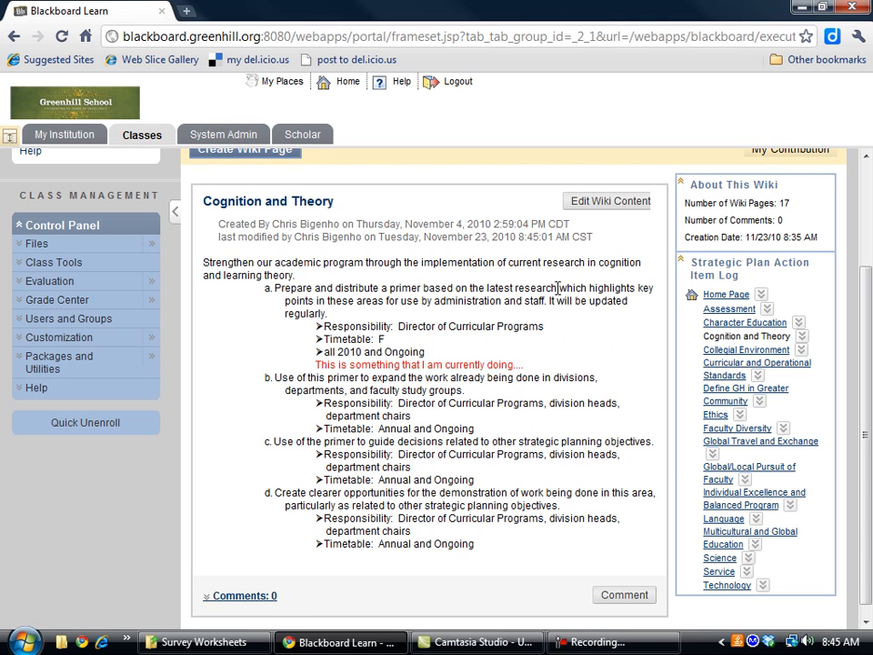
pyautogui.moveTo(726, 415)
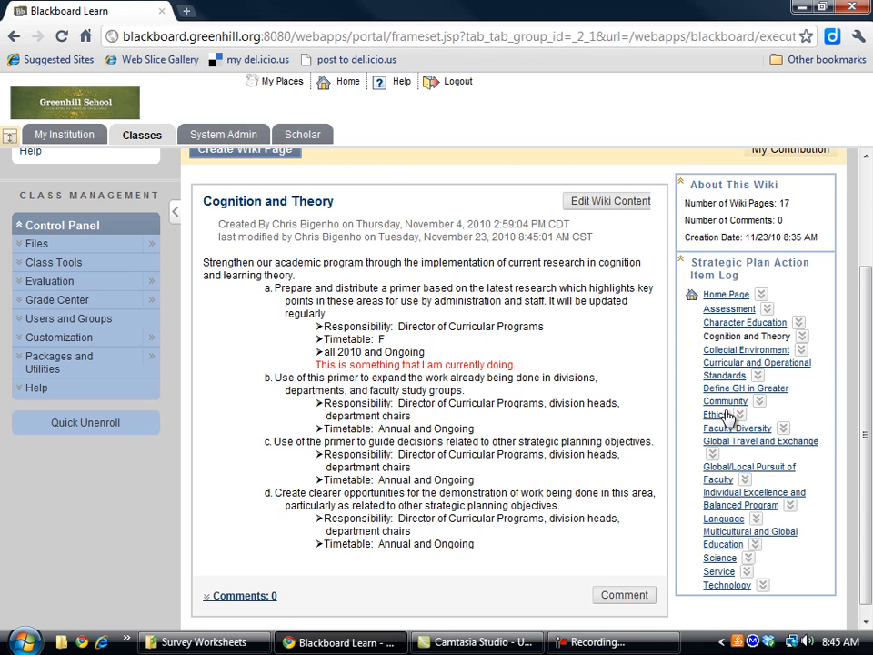
pyautogui.moveTo(721, 310)
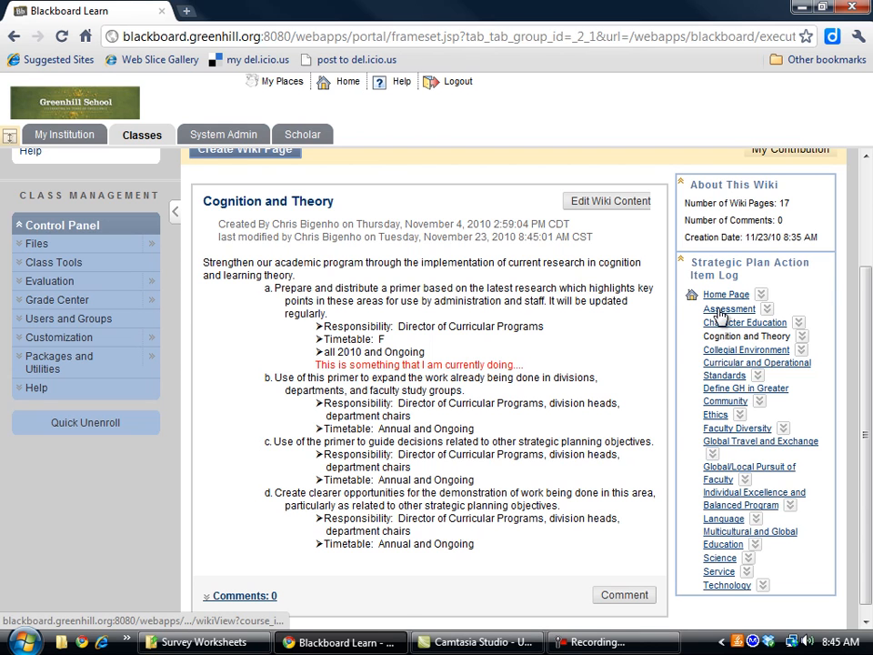
pyautogui.click(727, 309)
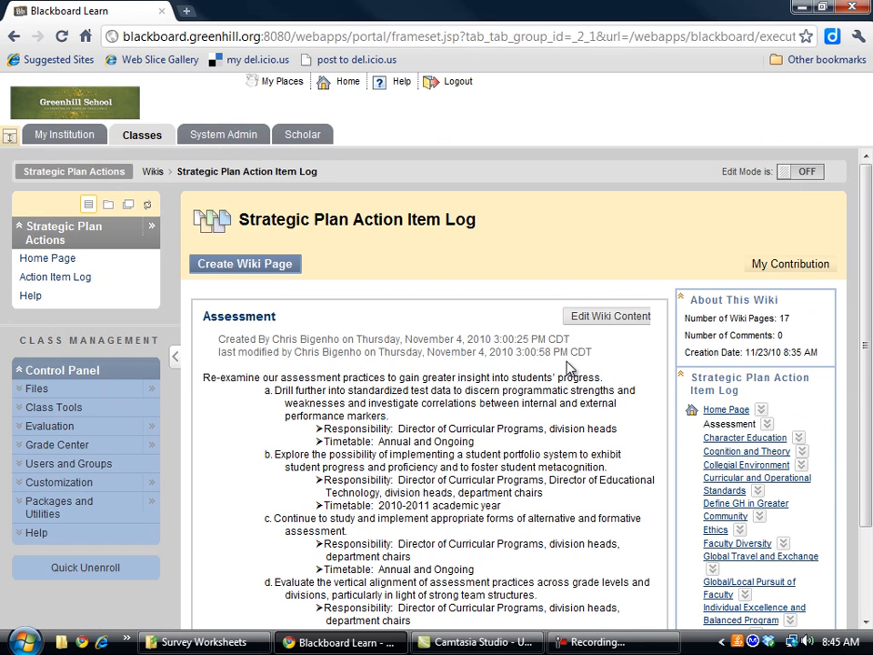
# Start editing the Assessment page content in the Edit Wiki Page form
pyautogui.scroll(-3)
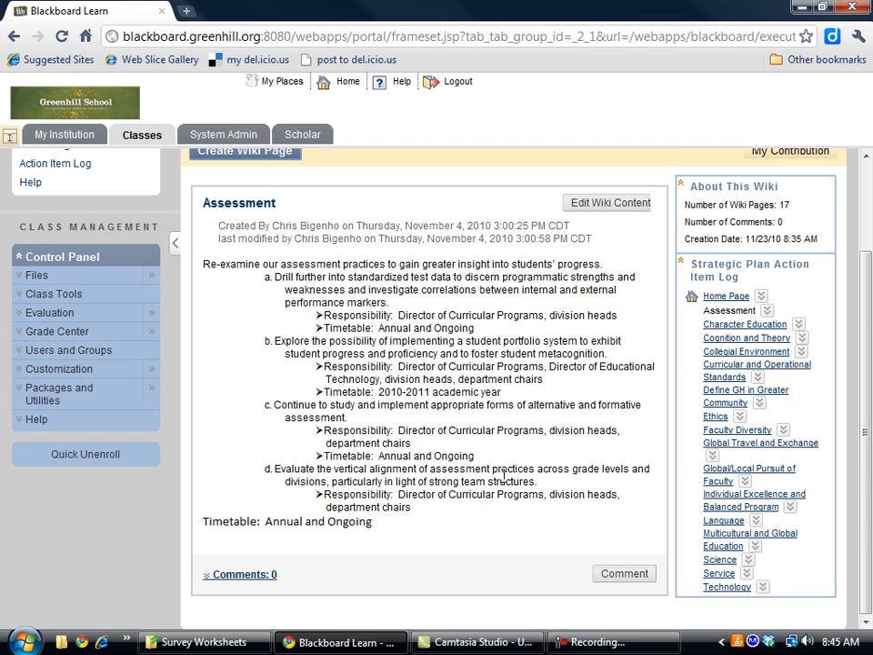
pyautogui.moveTo(535, 426)
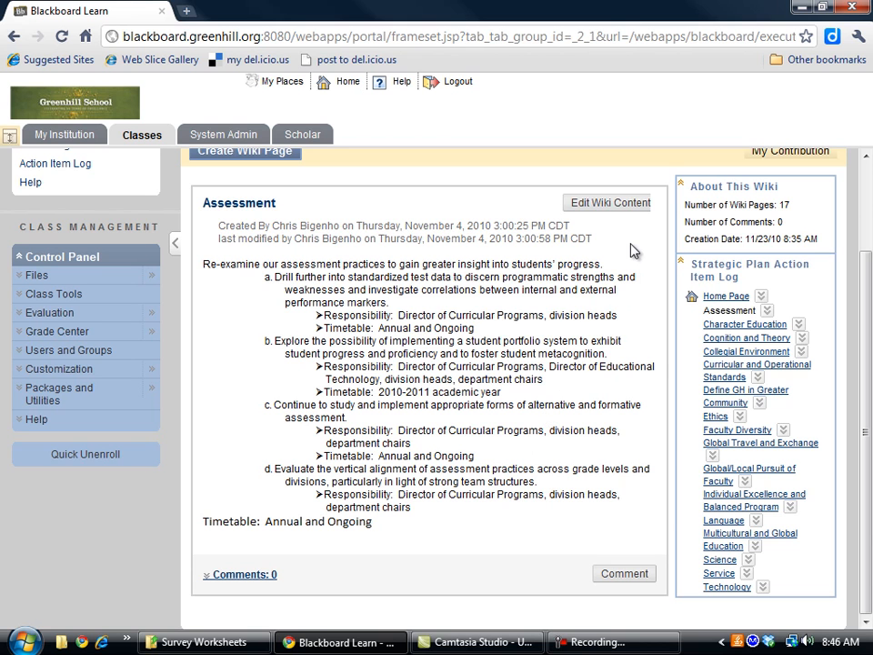
pyautogui.moveTo(609, 204)
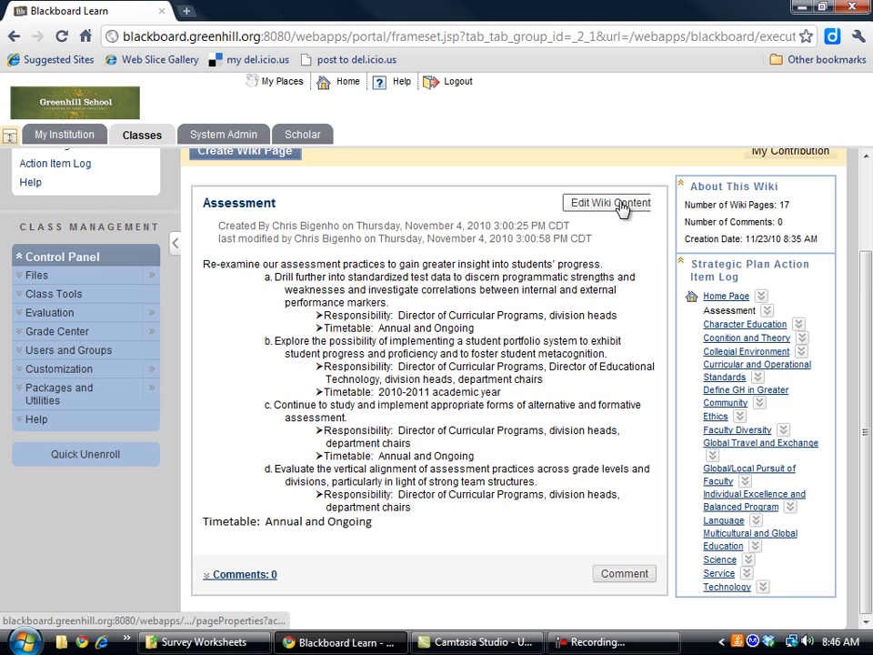
pyautogui.click(608, 204)
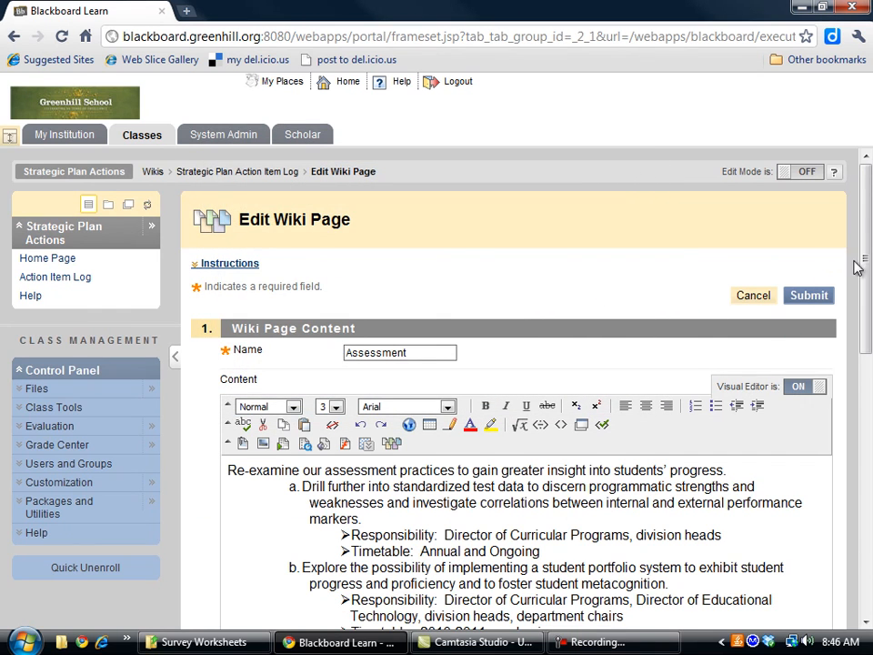
# Add a red line 'This is a new item' at the end of the Assessment content
pyautogui.scroll(-3)
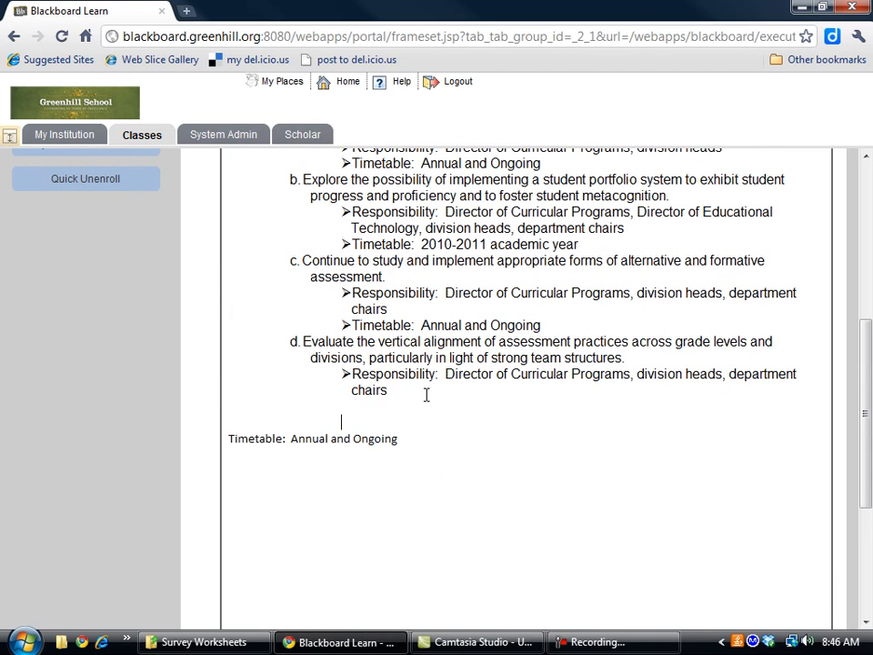
pyautogui.scroll(3)
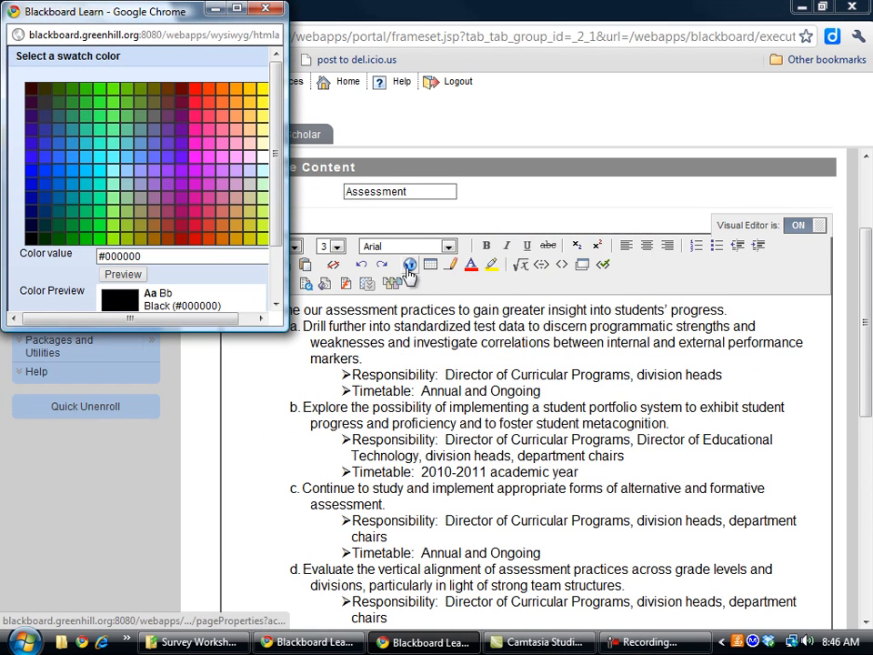
pyautogui.click(191, 104)
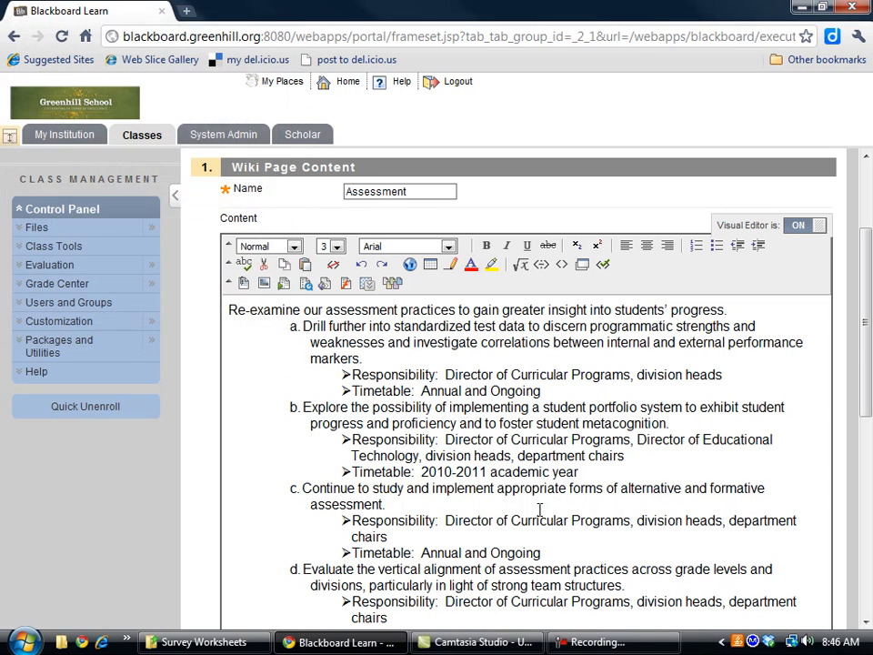
pyautogui.scroll(-3)
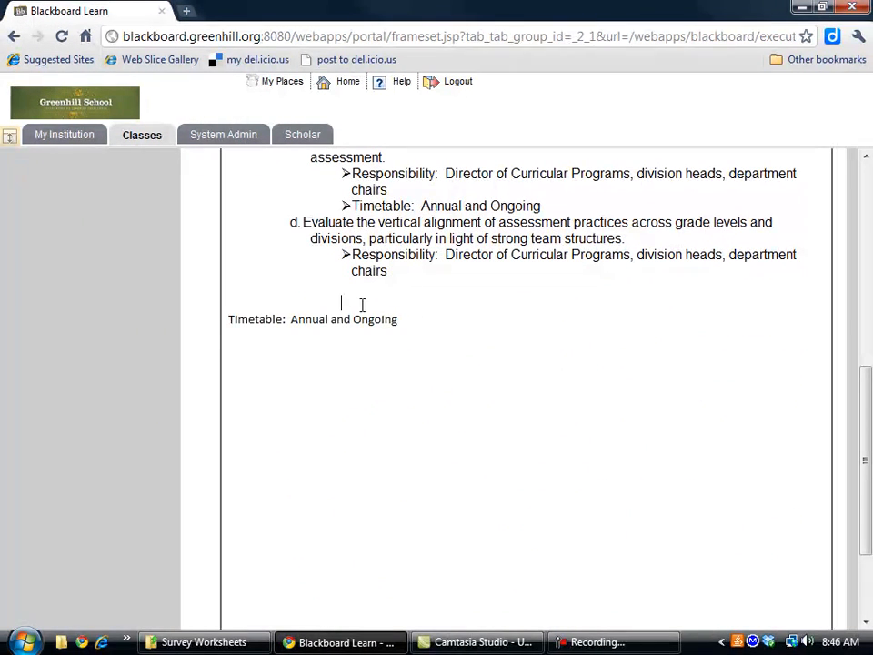
pyautogui.write('This')
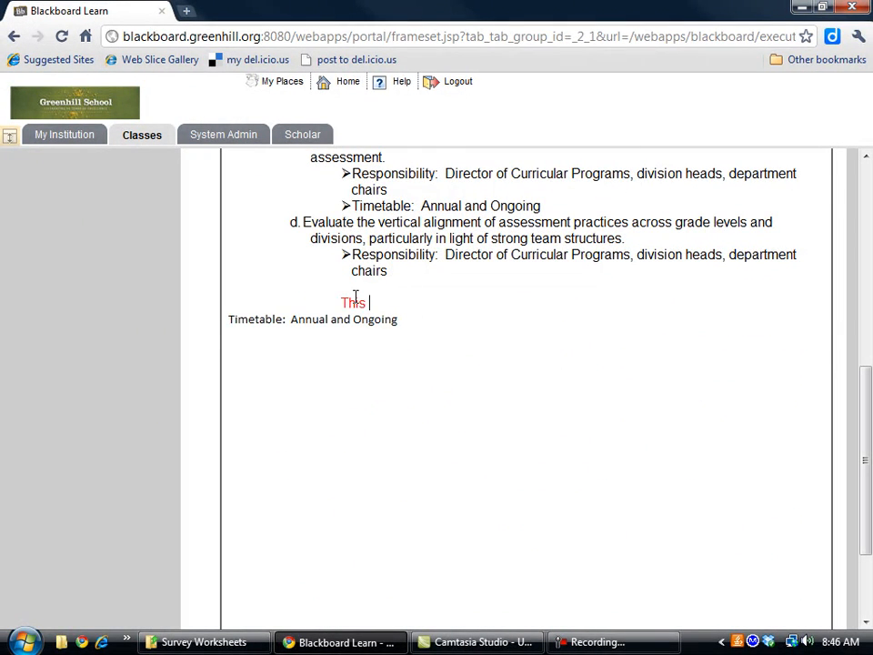
pyautogui.write('is a new item')
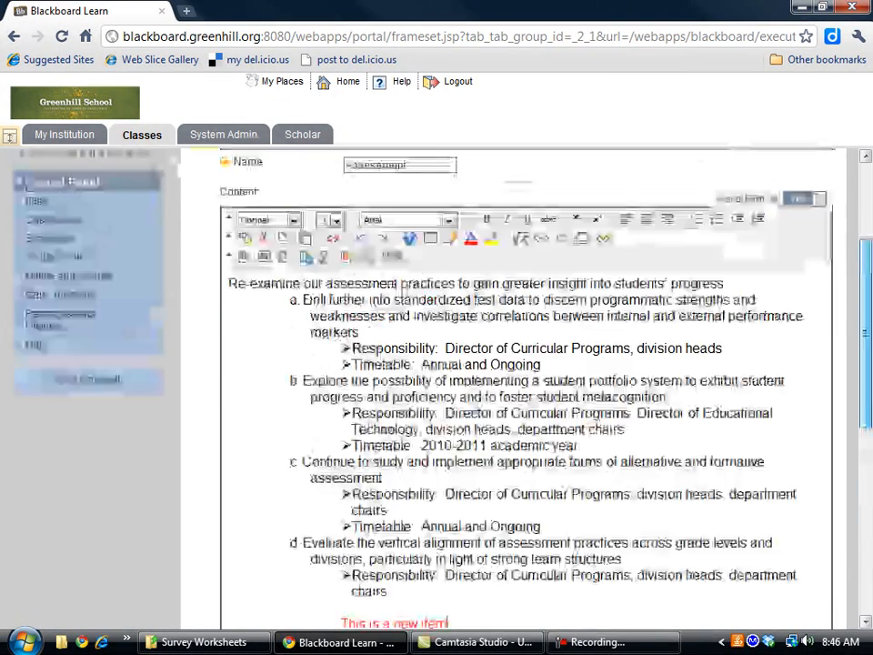
# Submit the Assessment page and confirm the red 'This is a new item' note appears
pyautogui.click(808, 215)
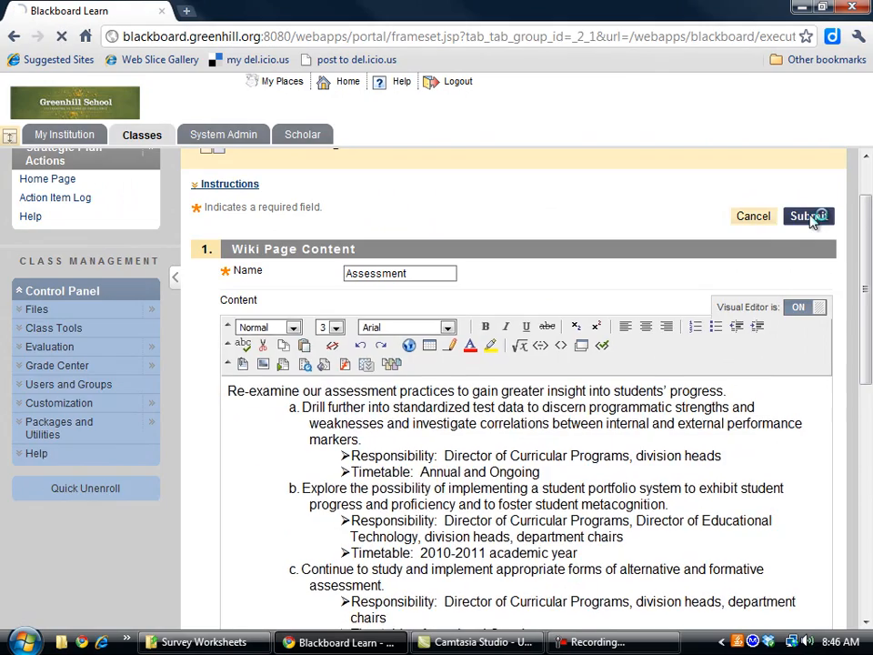
pyautogui.click(806, 215)
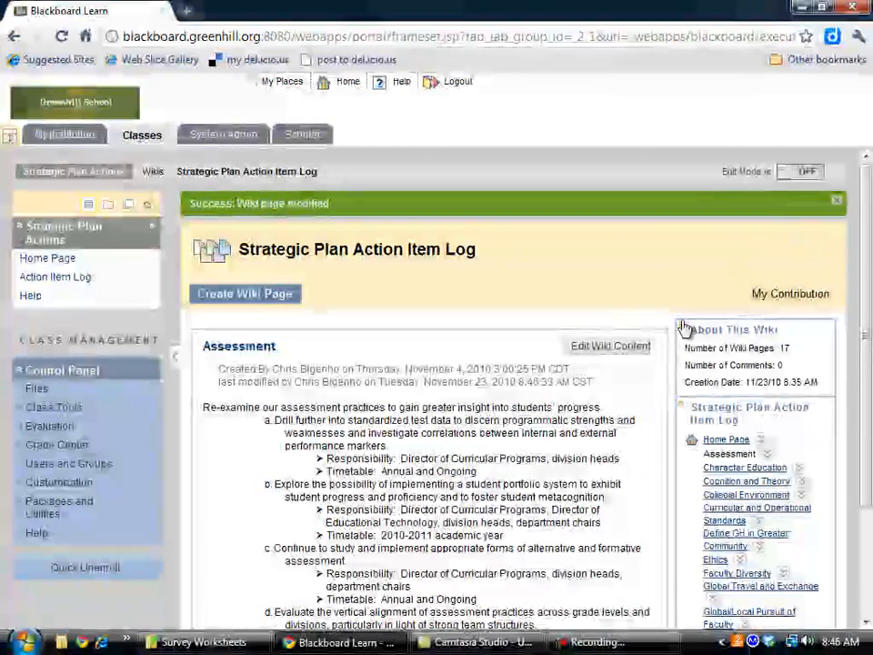
pyautogui.scroll(-3)
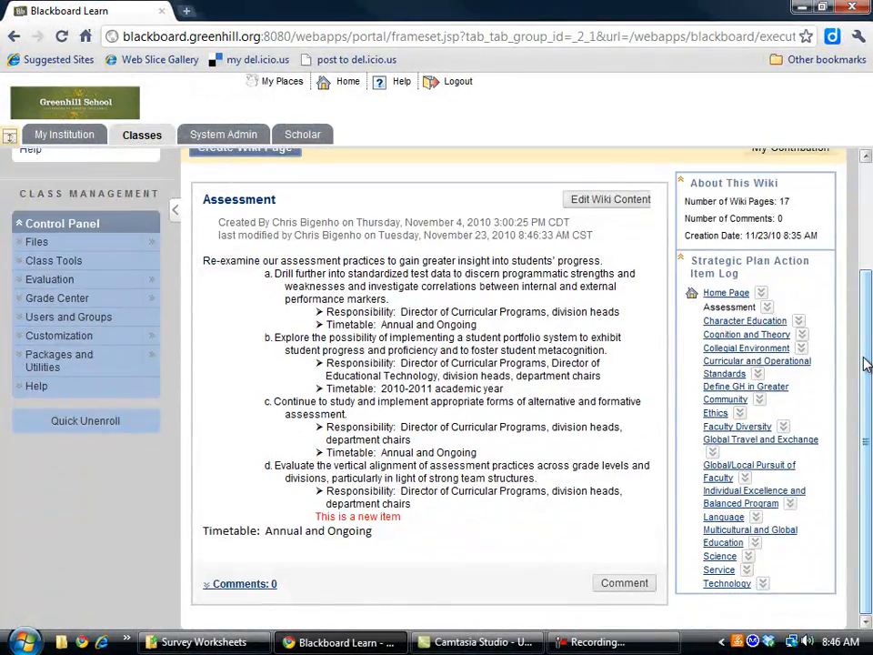
pyautogui.click(612, 198)
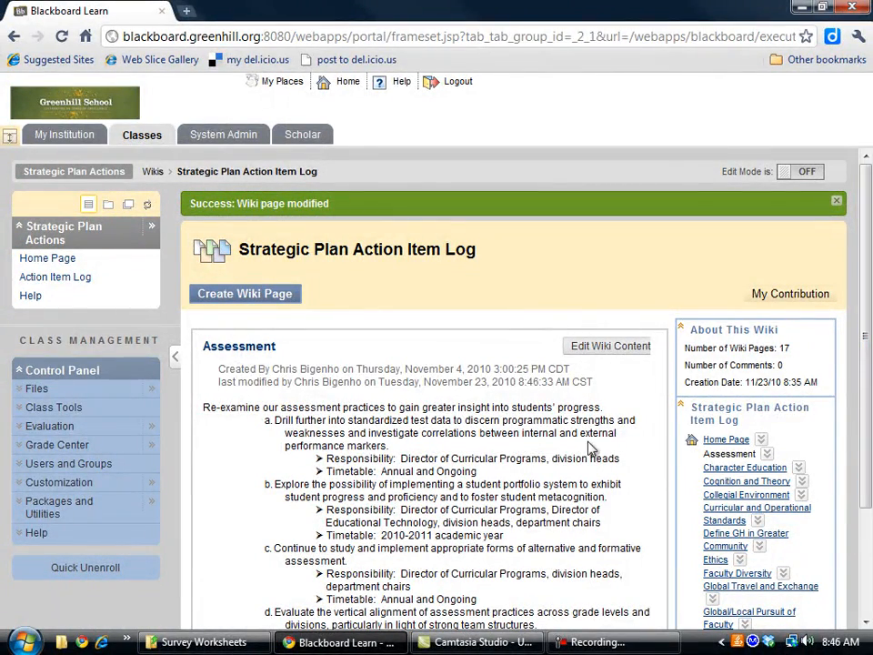
pyautogui.moveTo(612, 230)
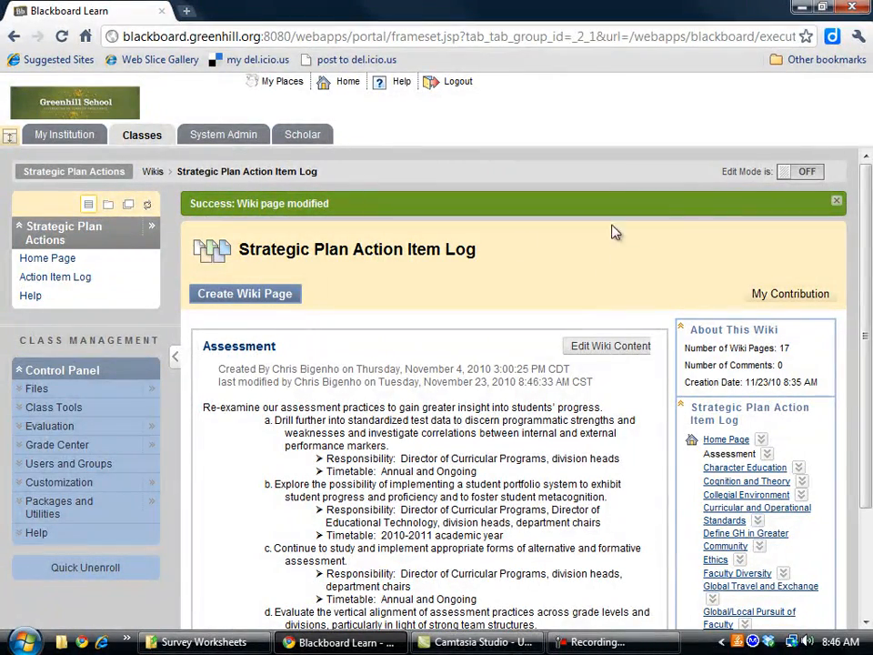